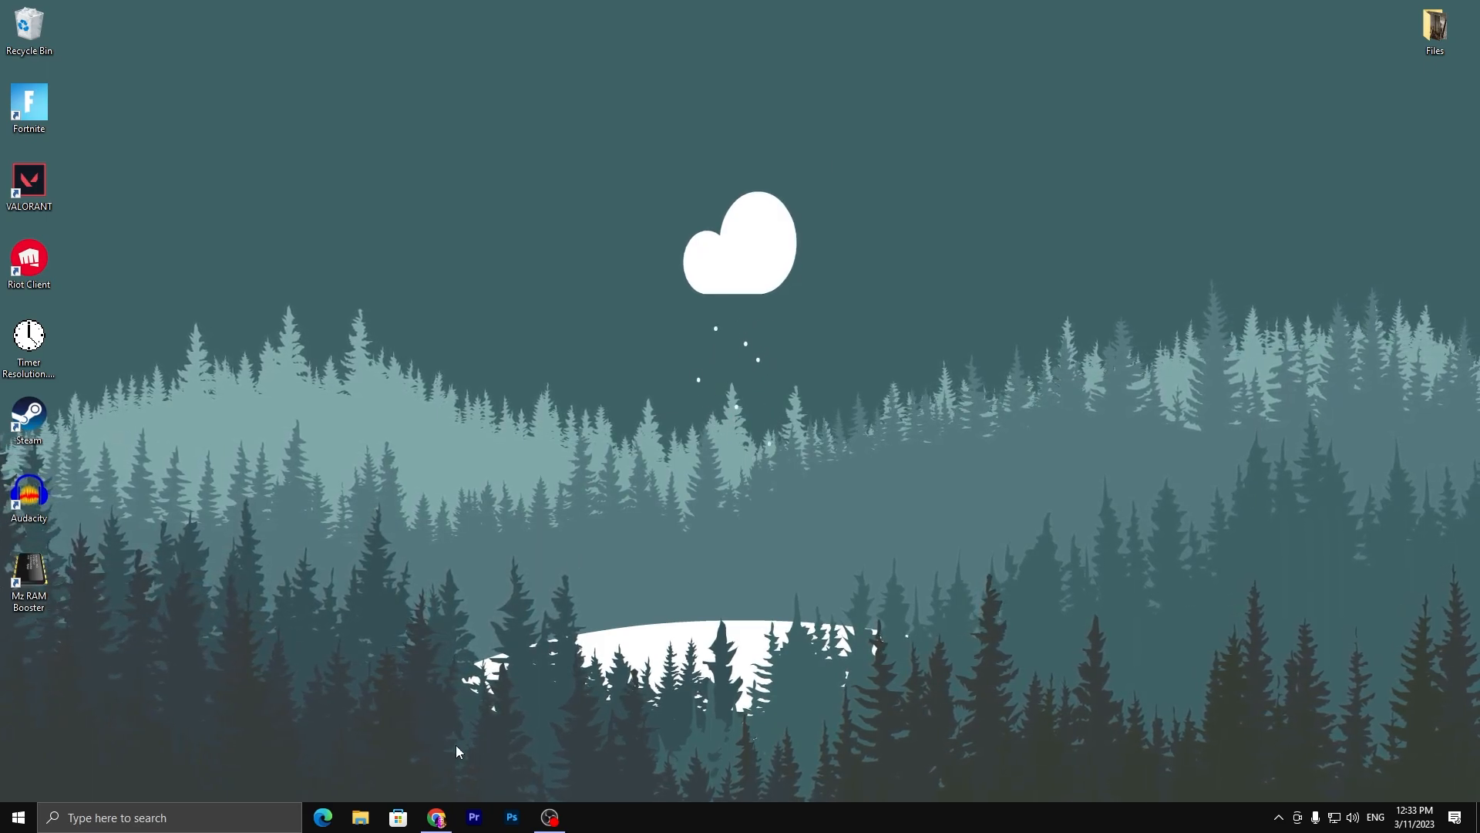
Search uptopacks.com in Chrome for 'RUNWITHAFFINITY'
left_click(435, 816)
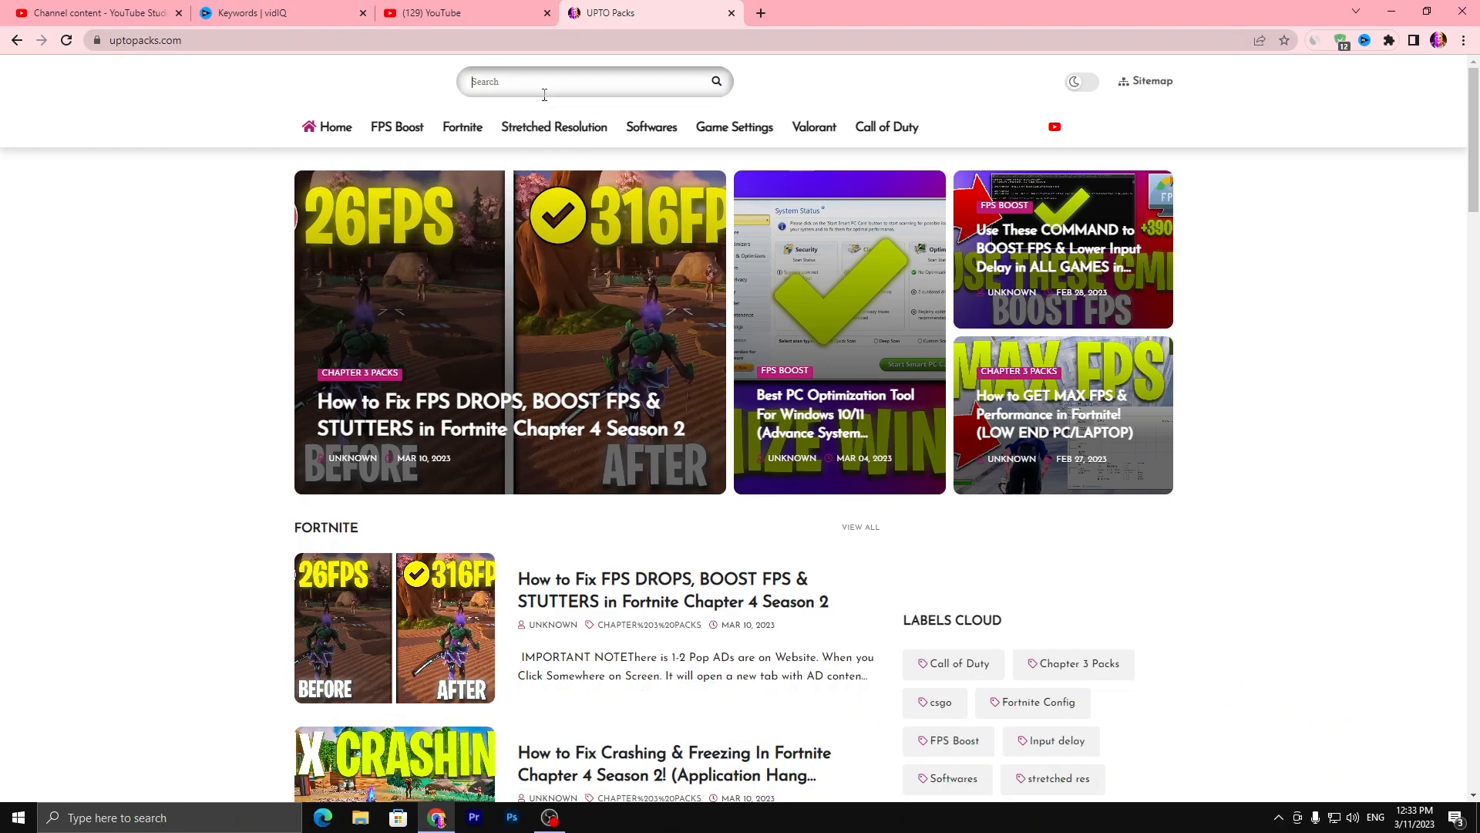
type("RUNWITHAFFINITY")
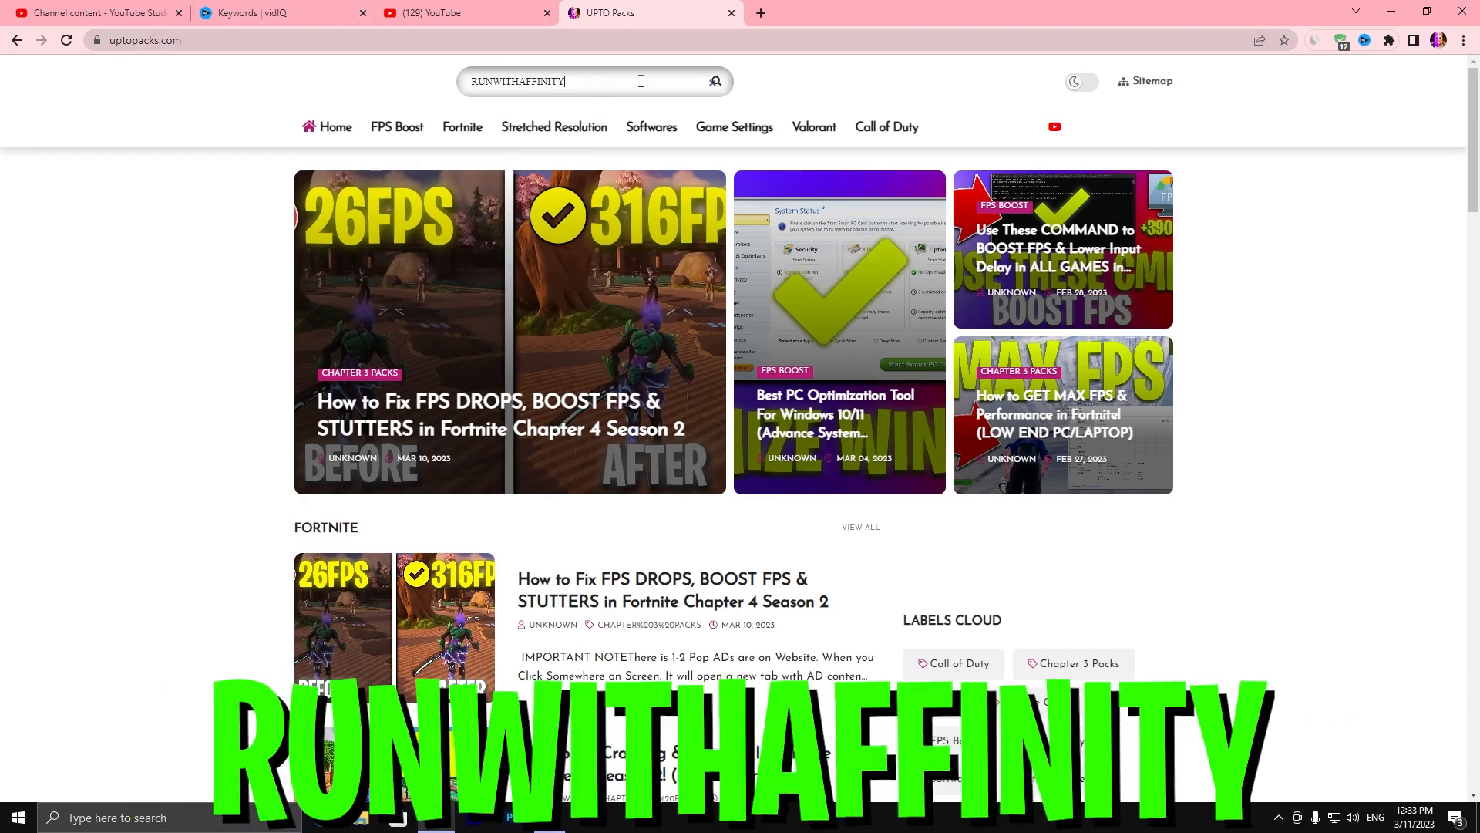
left_click(714, 81)
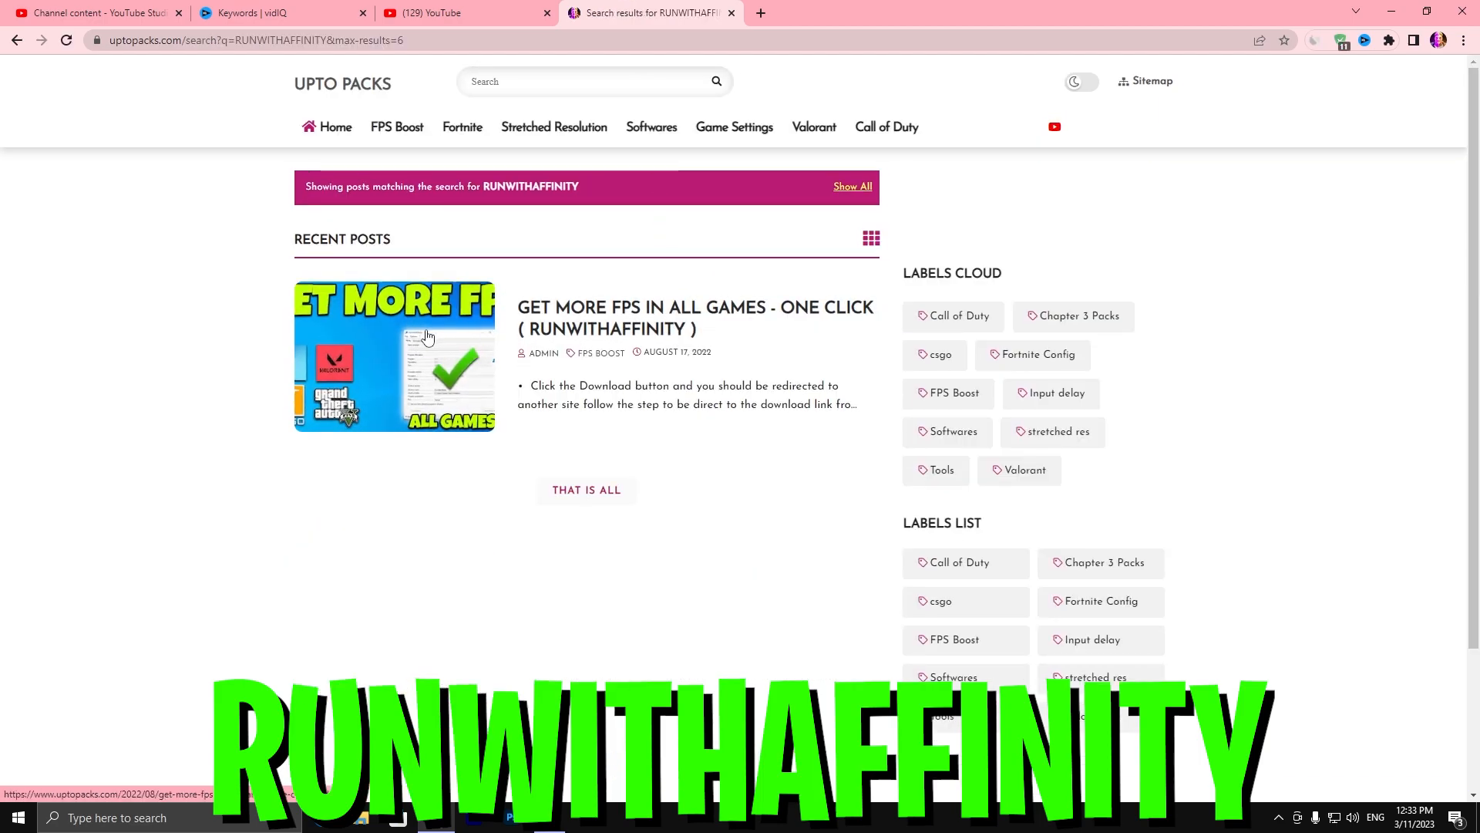
Open the Get More FPS post, subscribe on YouTube, and unlock its MediaFire download link
left_click(696, 317)
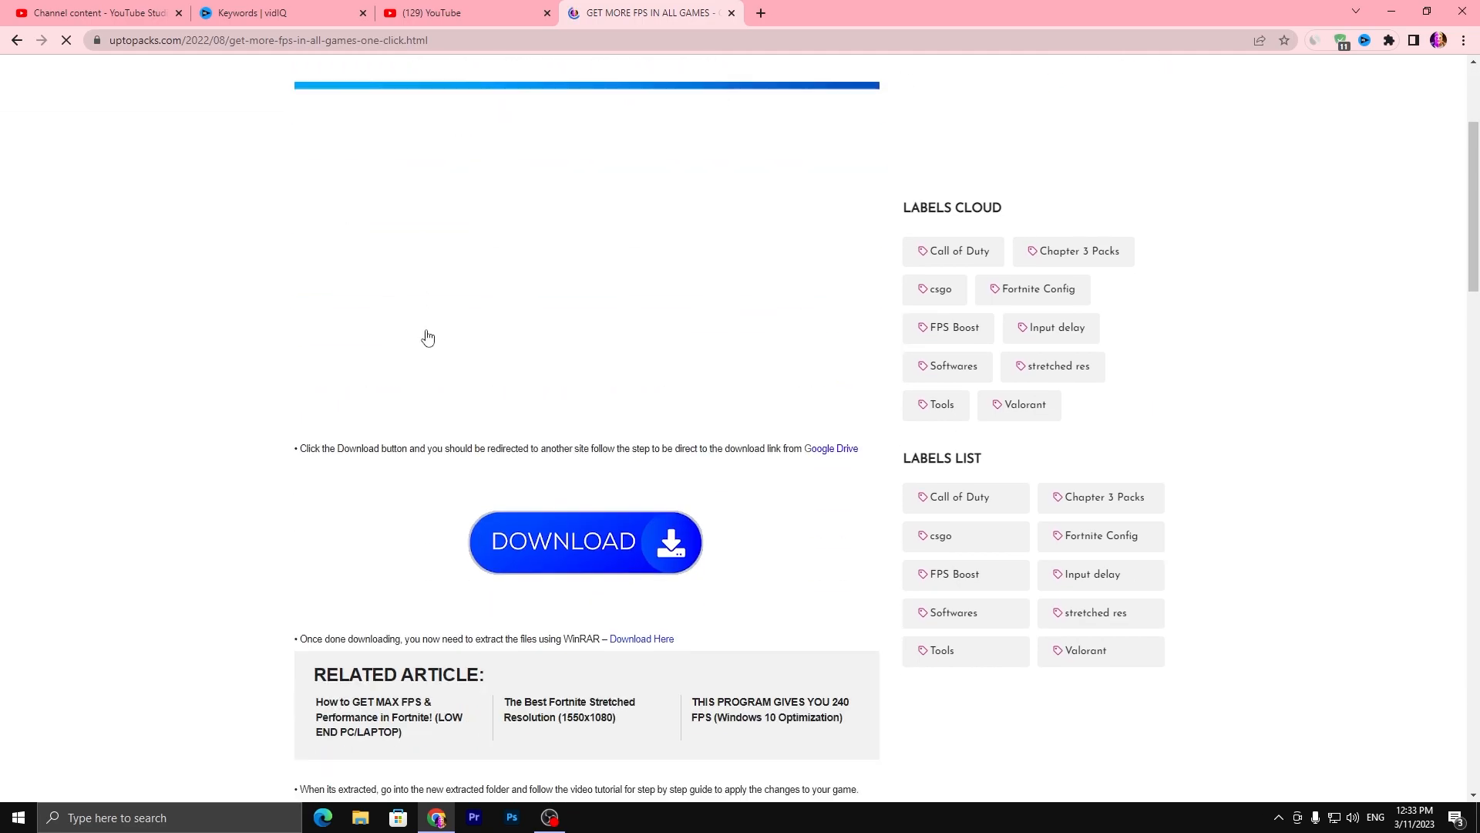
left_click(585, 541)
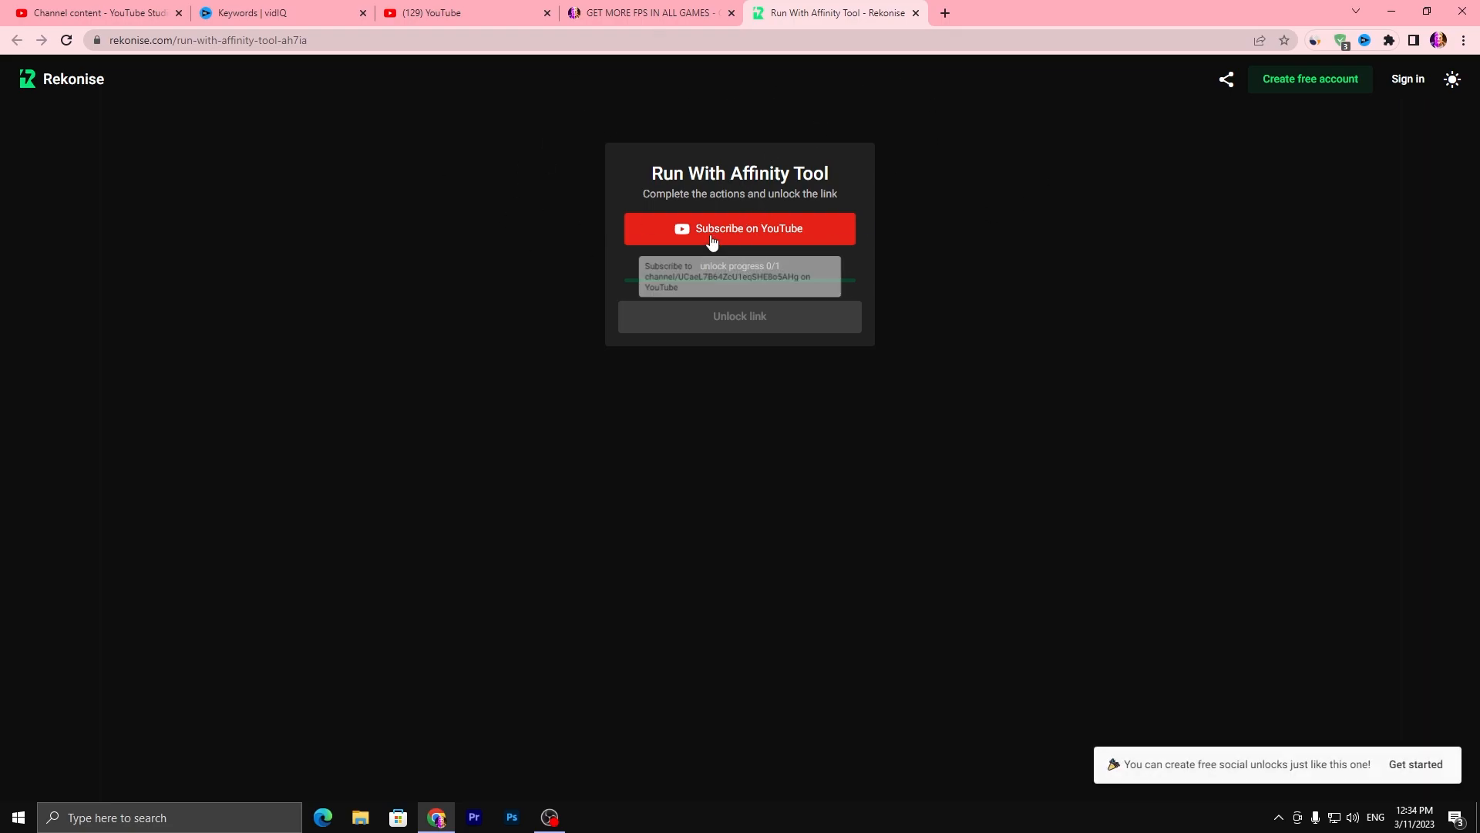
left_click(739, 227)
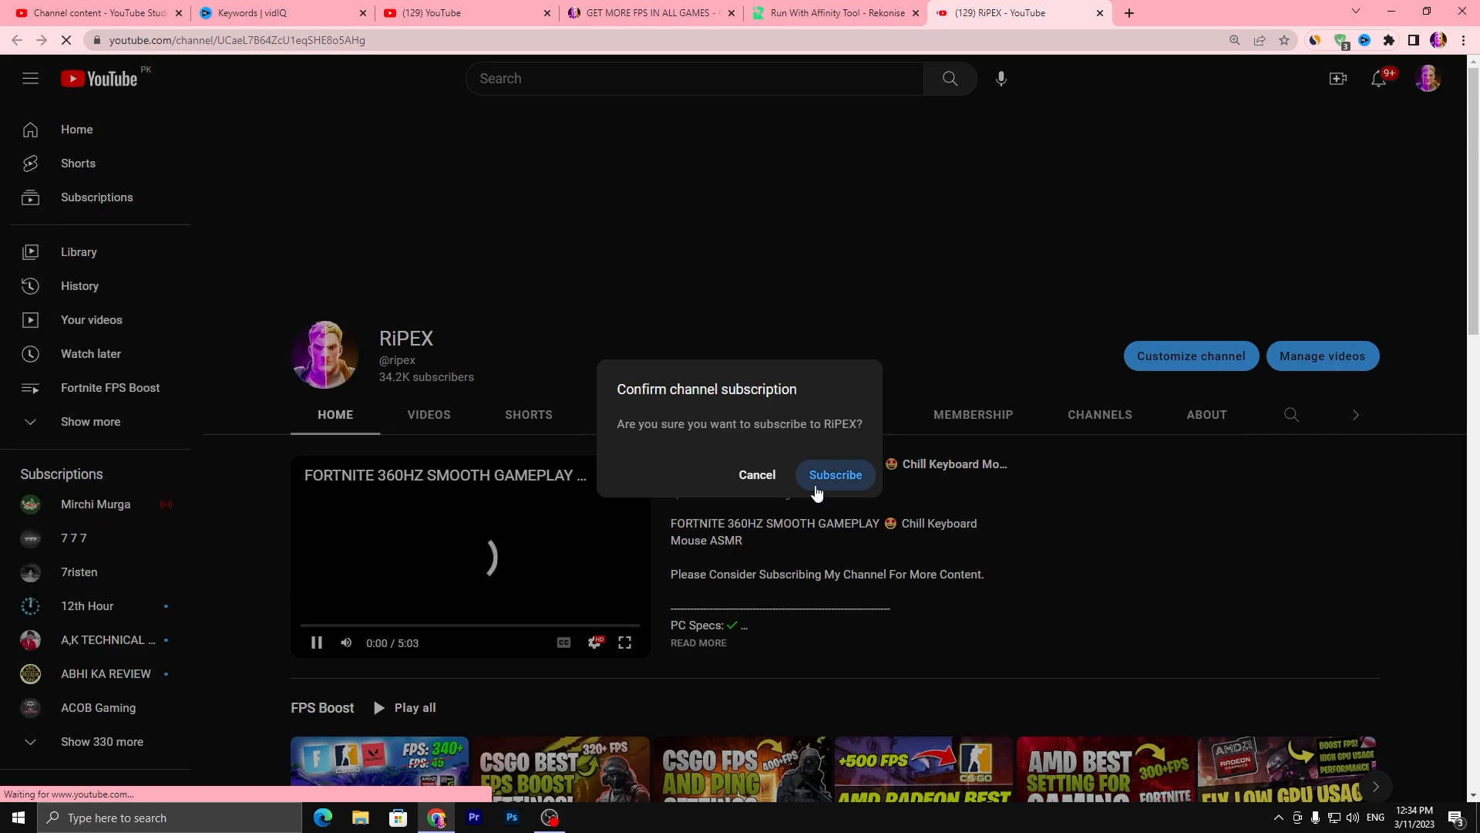
left_click(834, 475)
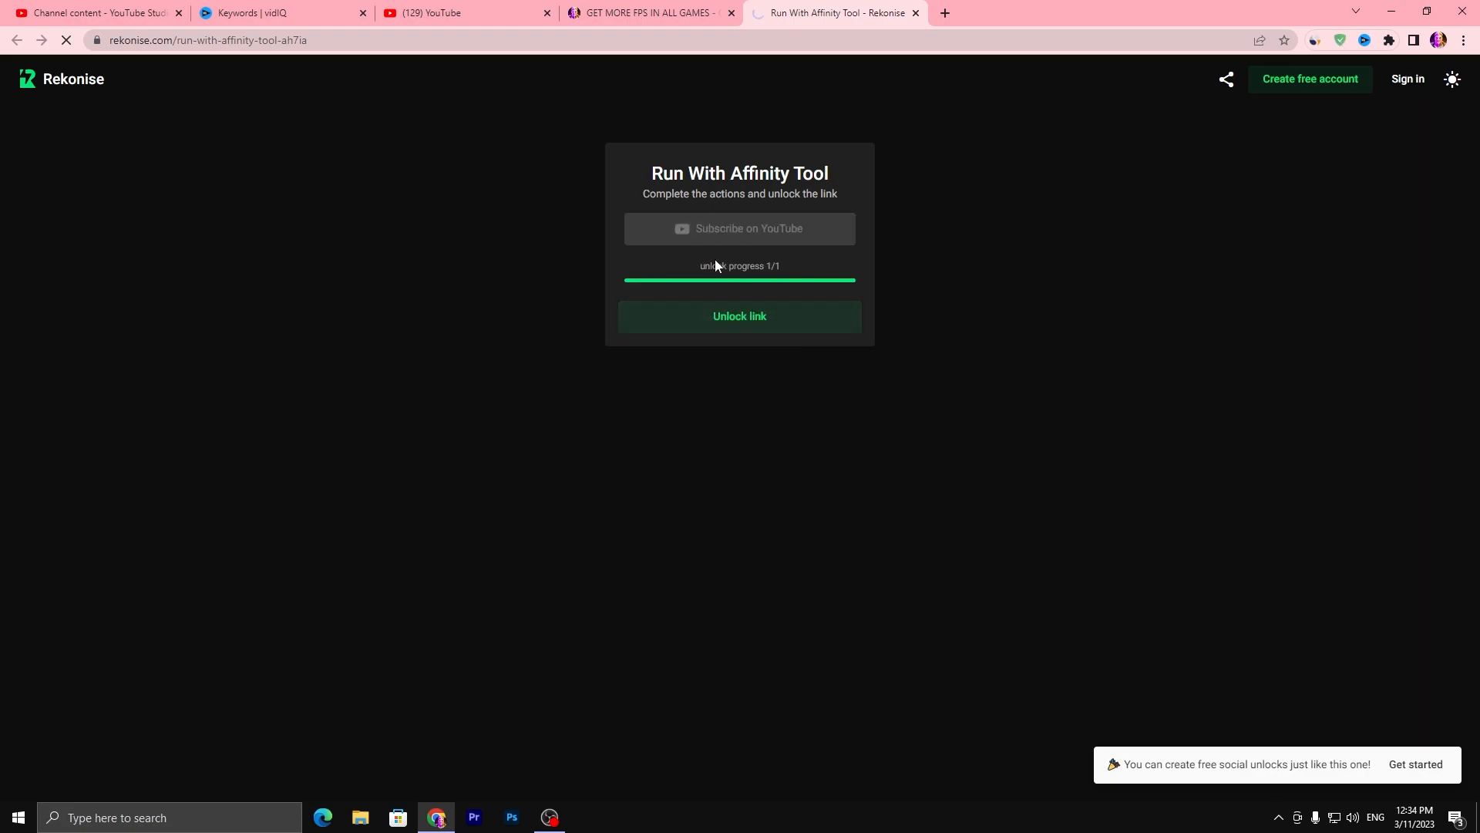
left_click(740, 316)
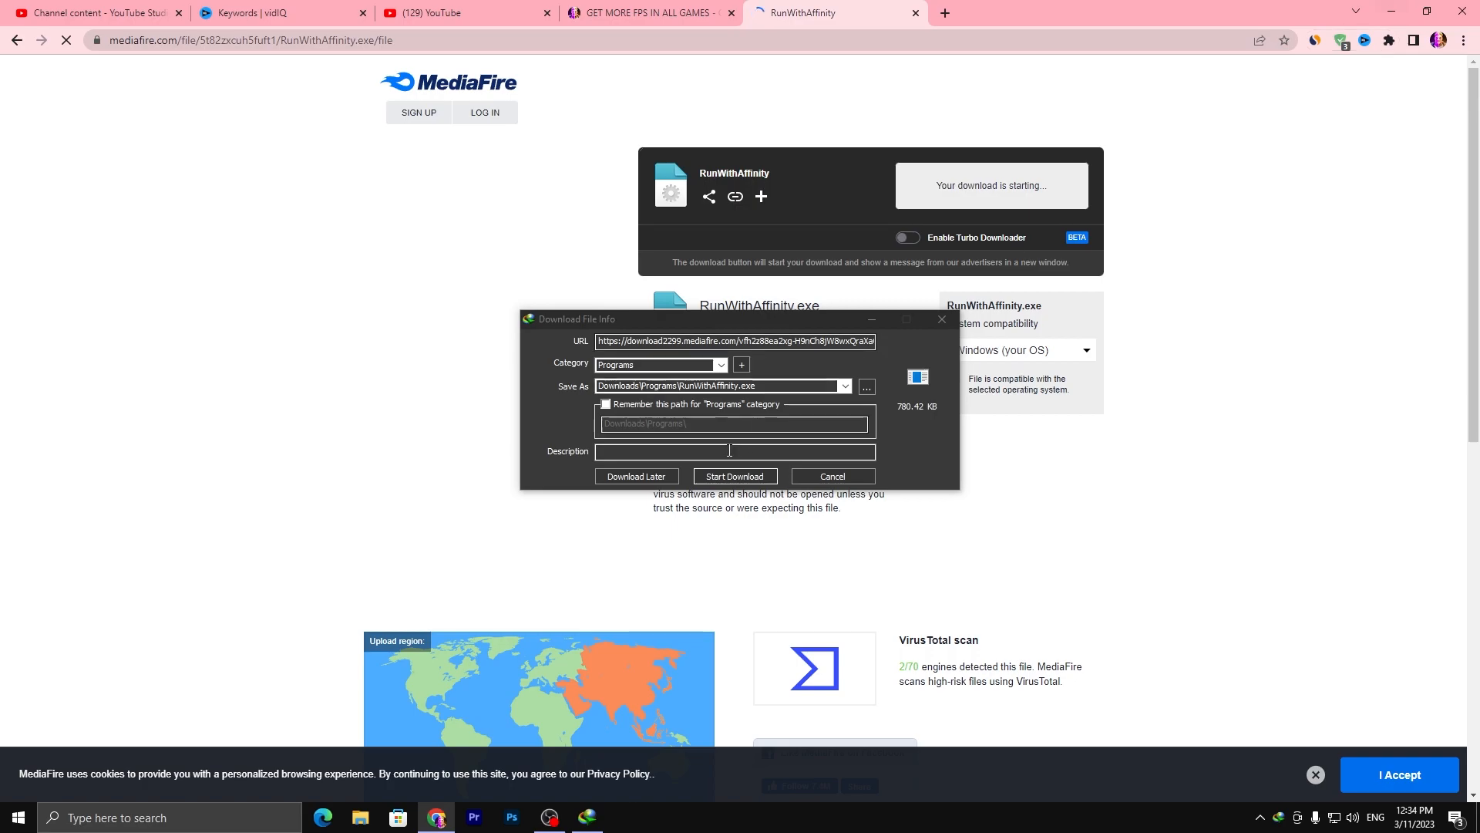
Start downloading RunWithAffinity.exe from MediaFire
left_click(735, 475)
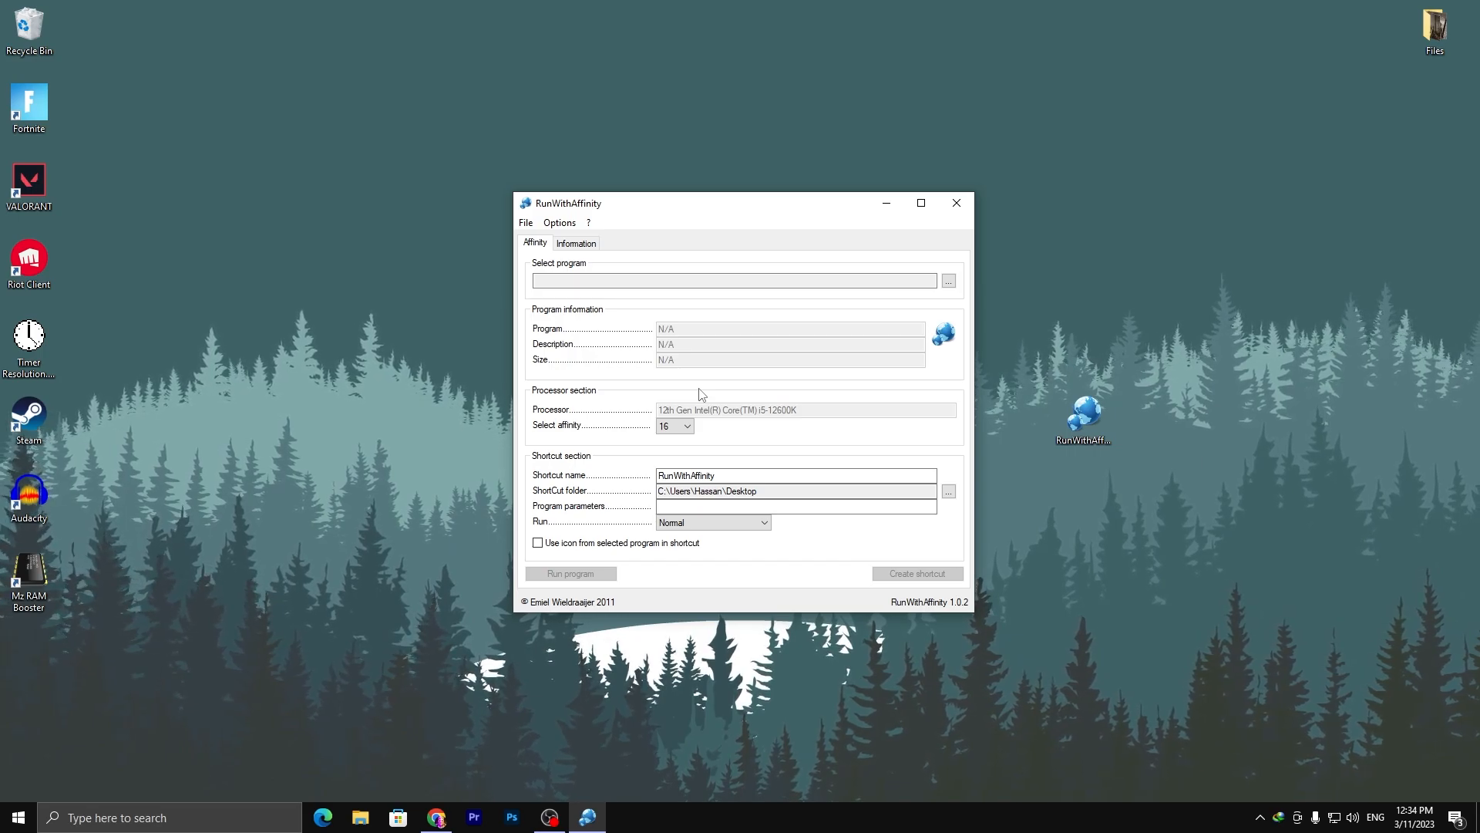
Load FortniteClient-Win64-Shipping.exe from the Epic Games Fortnite Win64 folder as the target
left_click(948, 280)
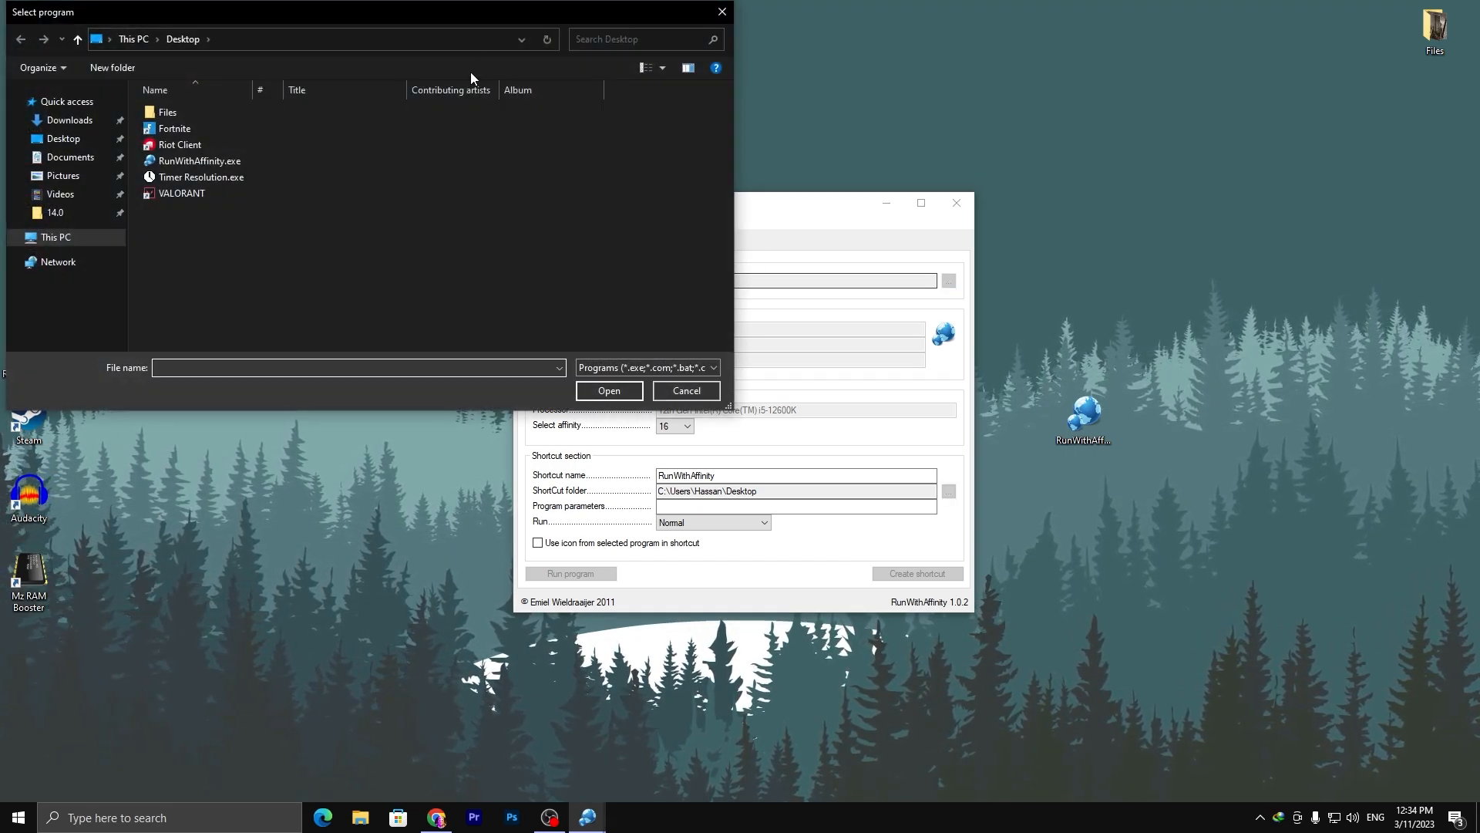
left_click(55, 237)
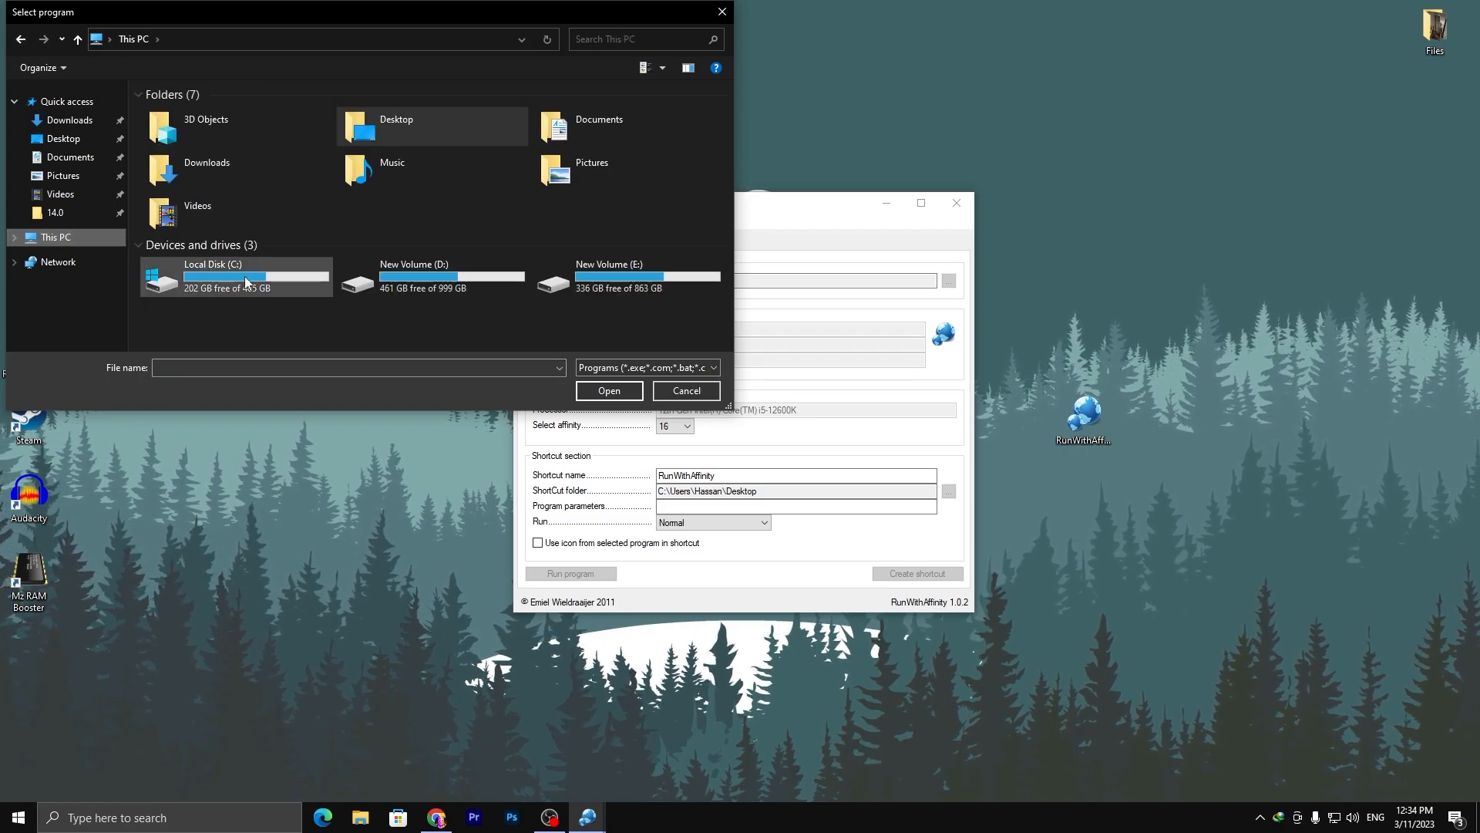
double_click(209, 274)
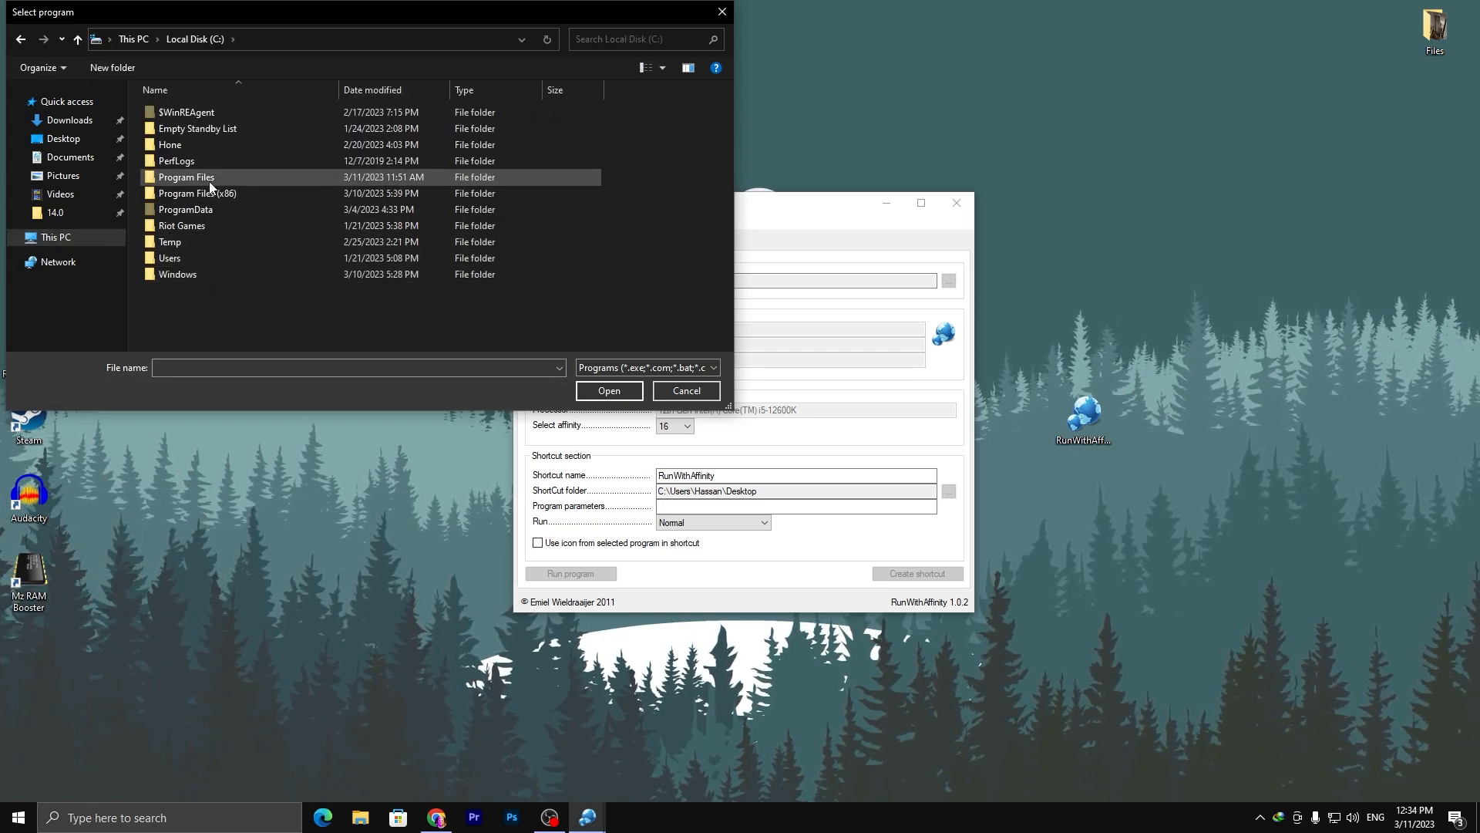
double_click(186, 177)
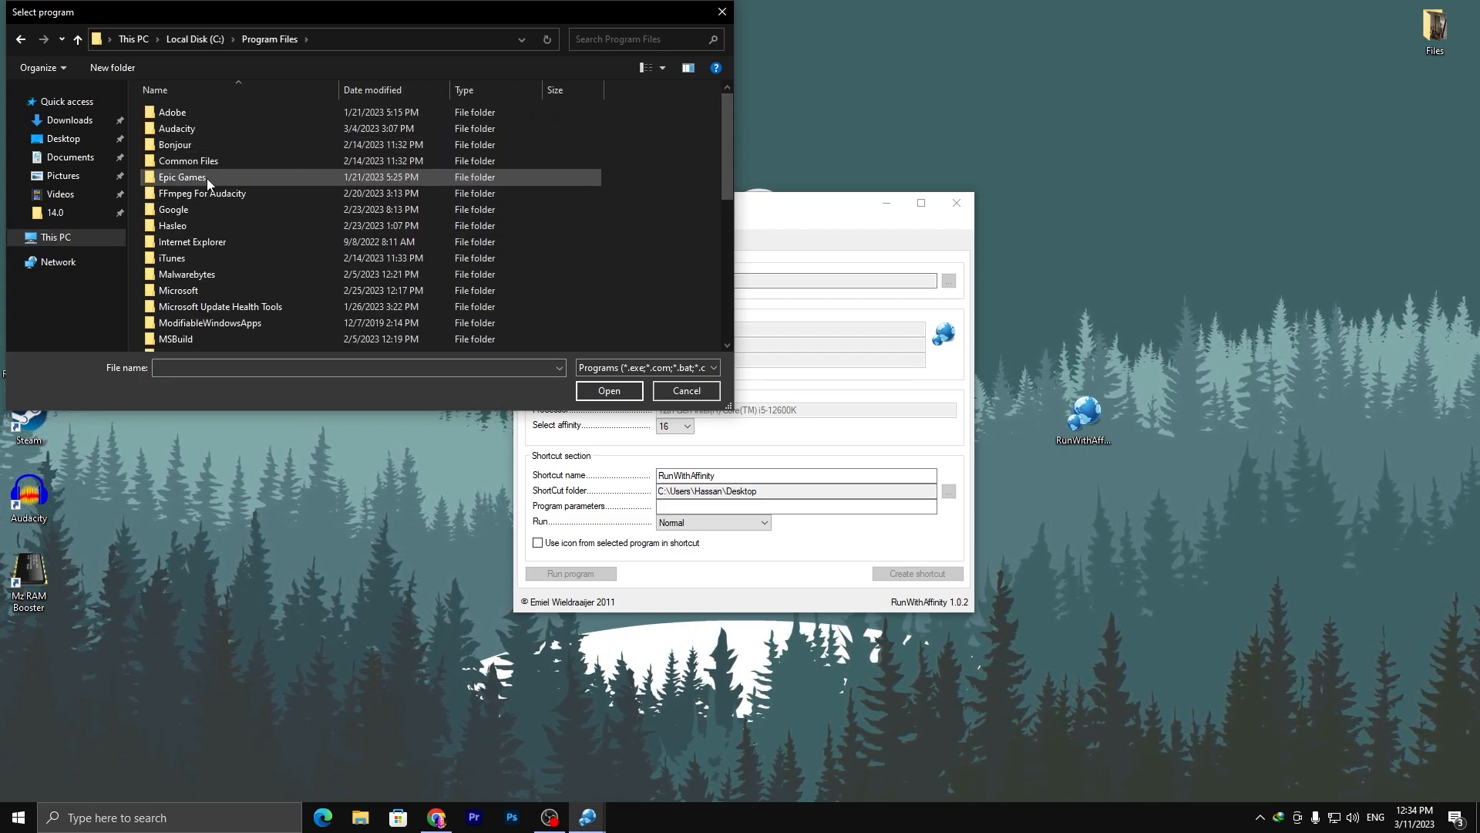
double_click(182, 177)
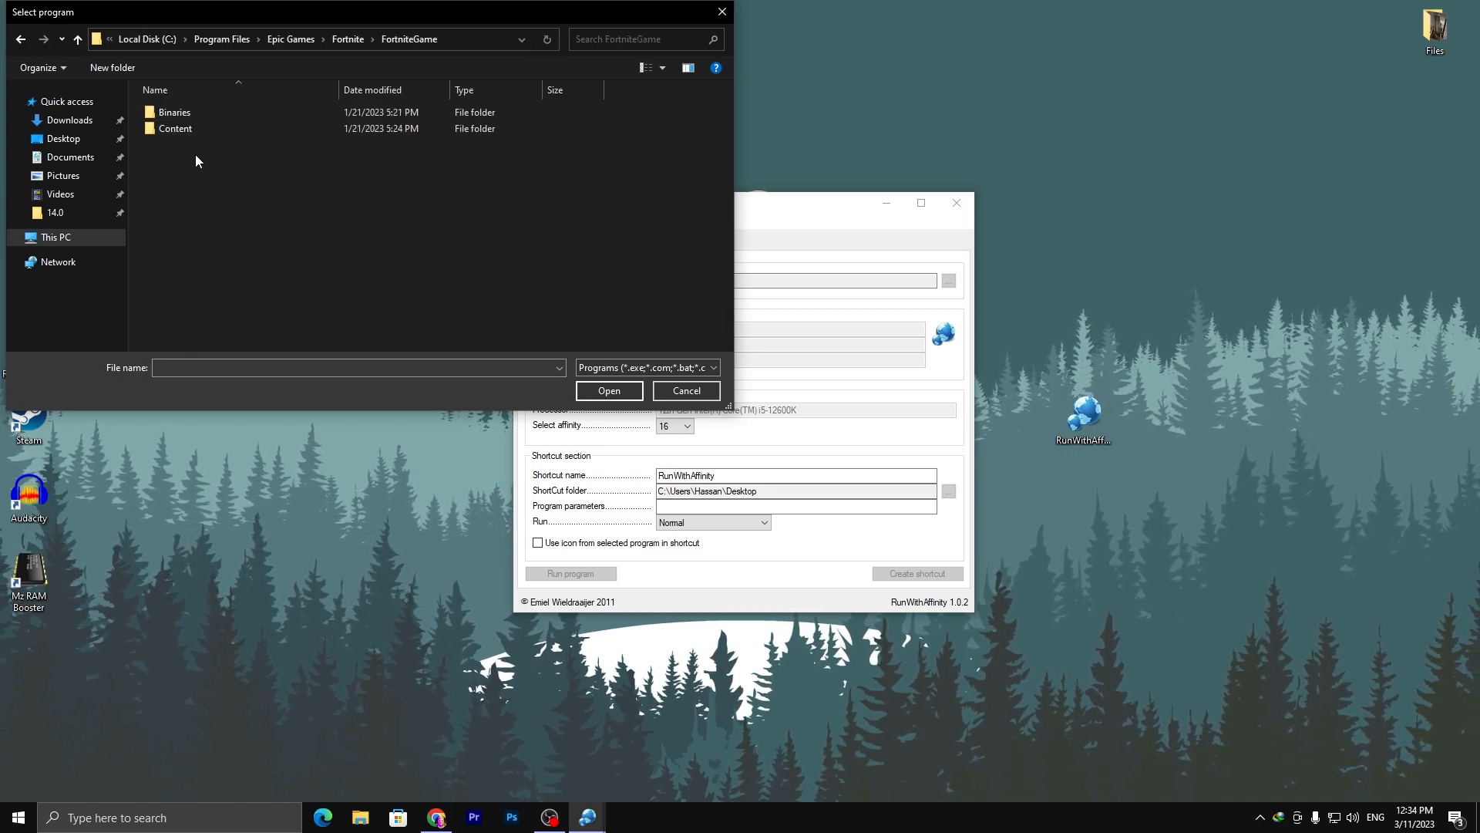
double_click(175, 111)
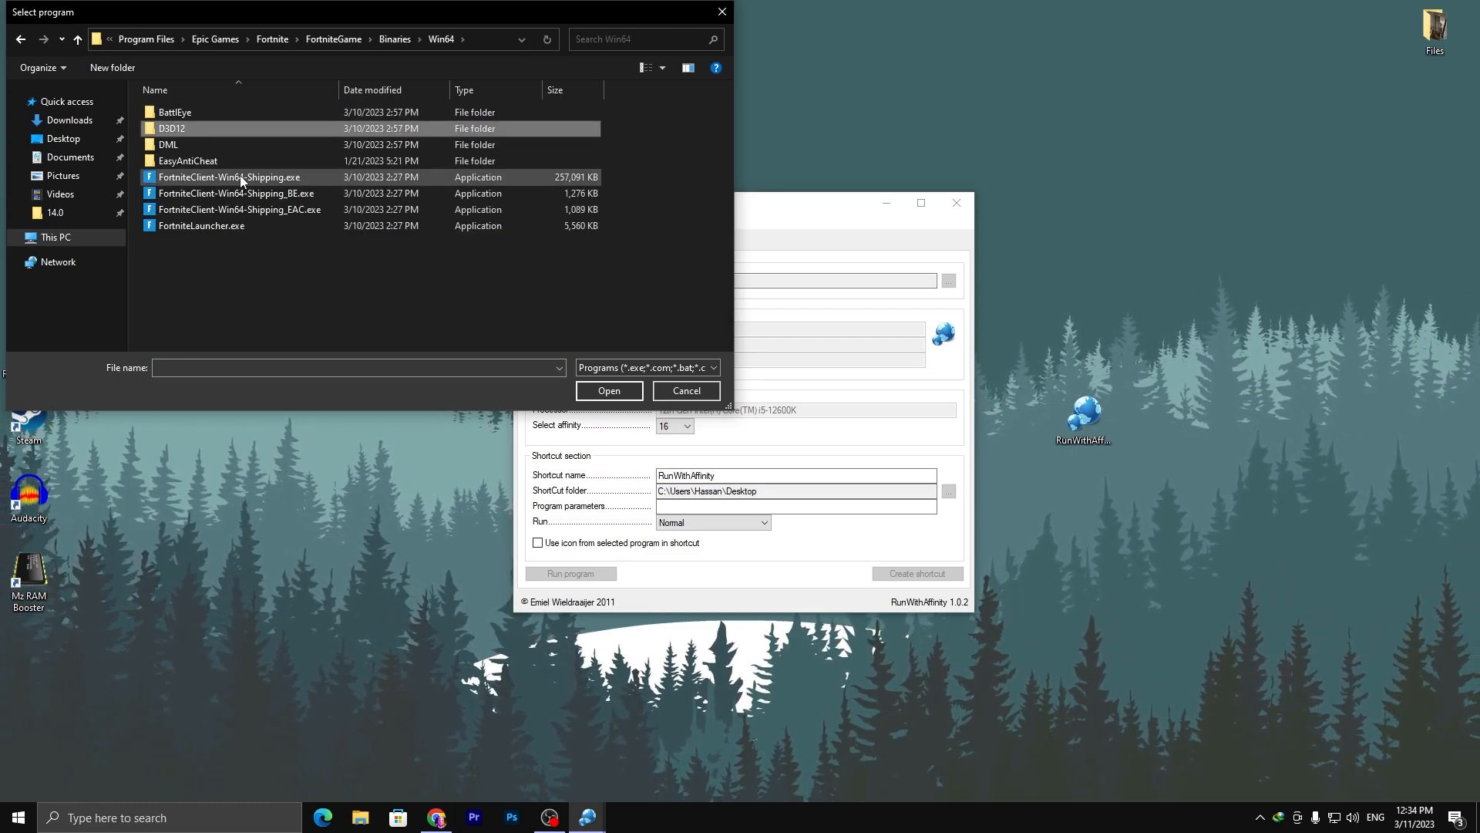
left_click(228, 177)
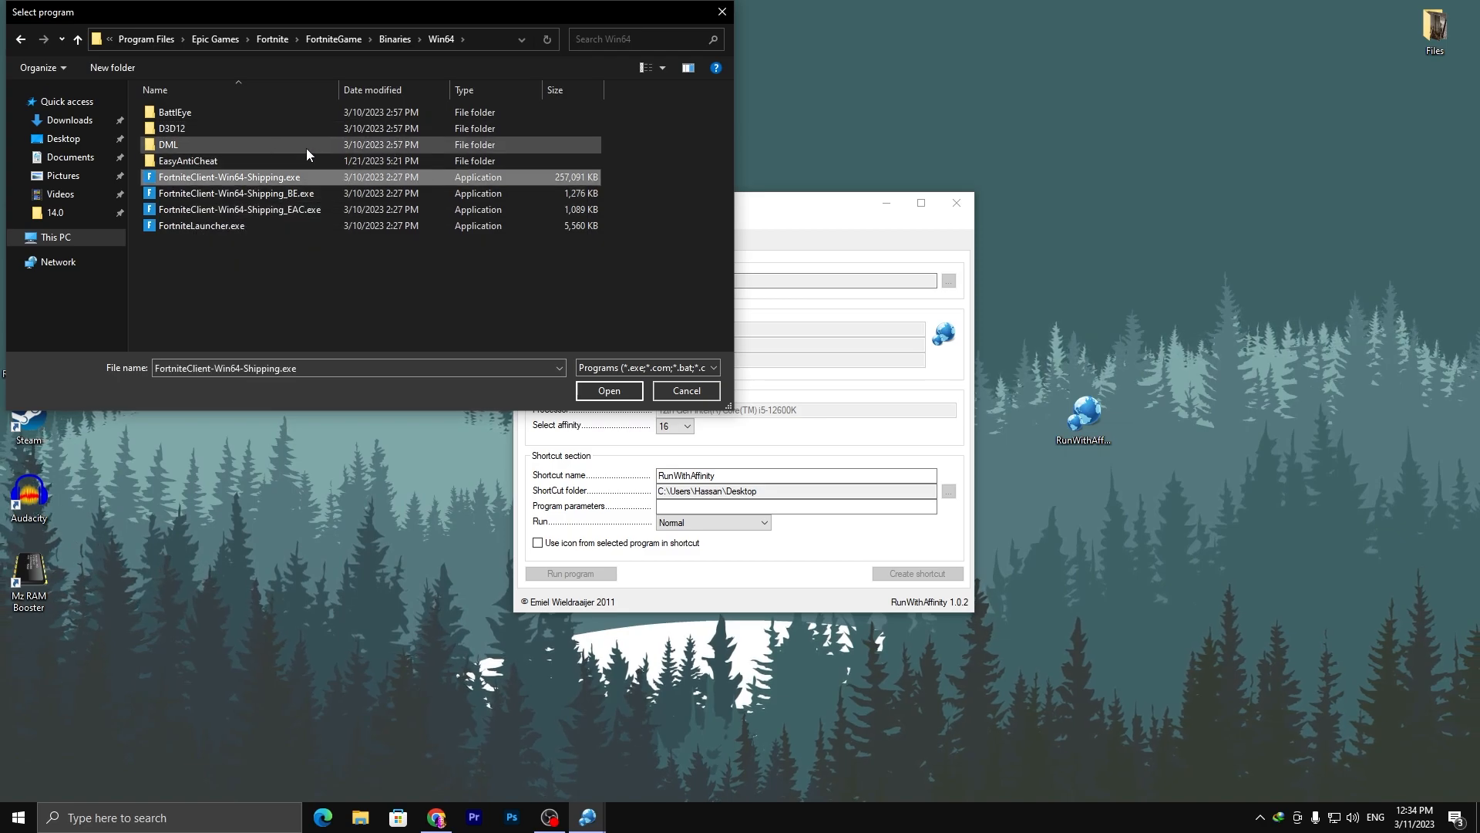
left_click(609, 390)
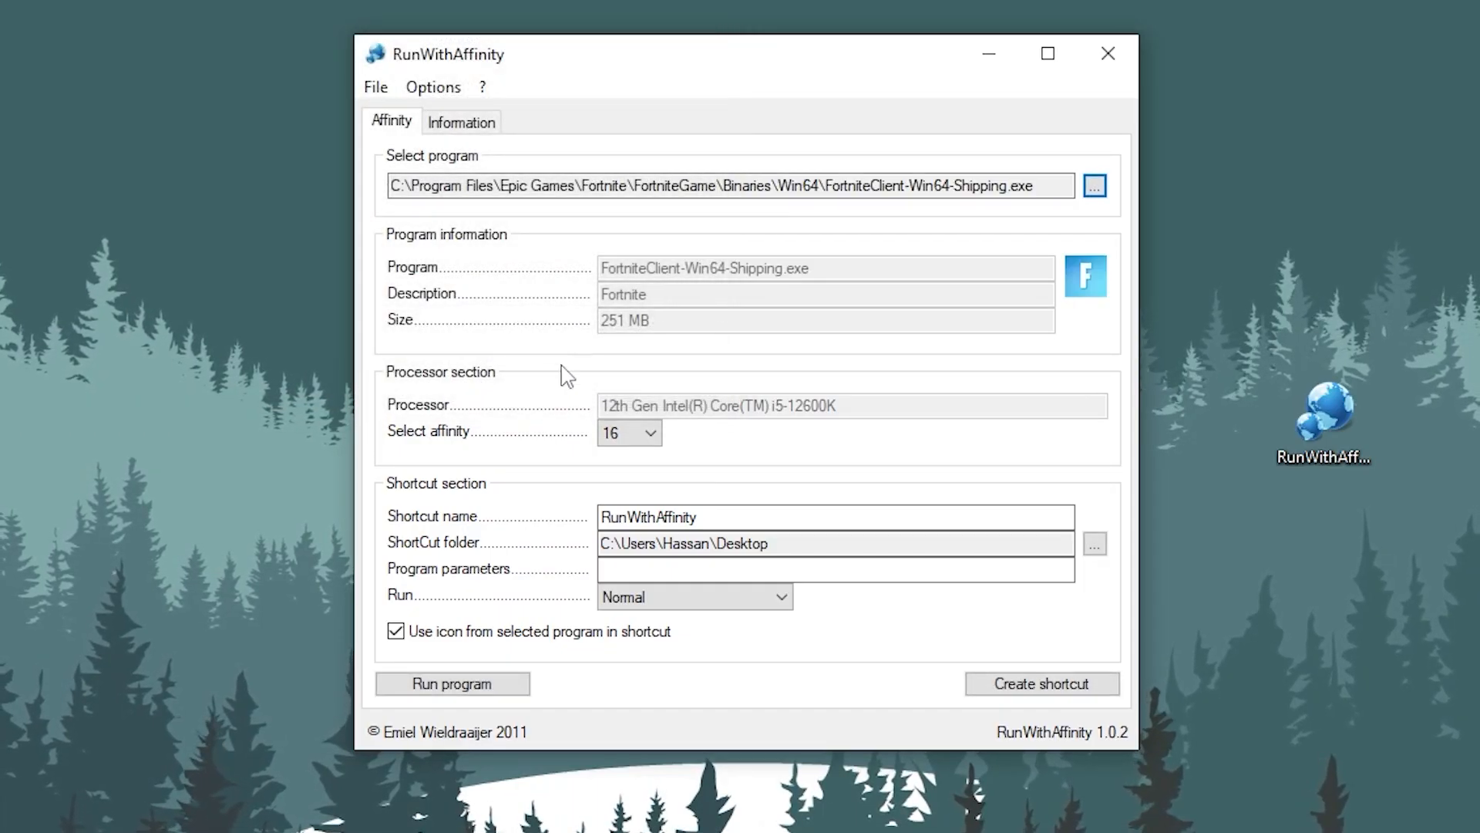
Leave affinity at 16 cores and set the shortcut to run Maximized
left_click(649, 433)
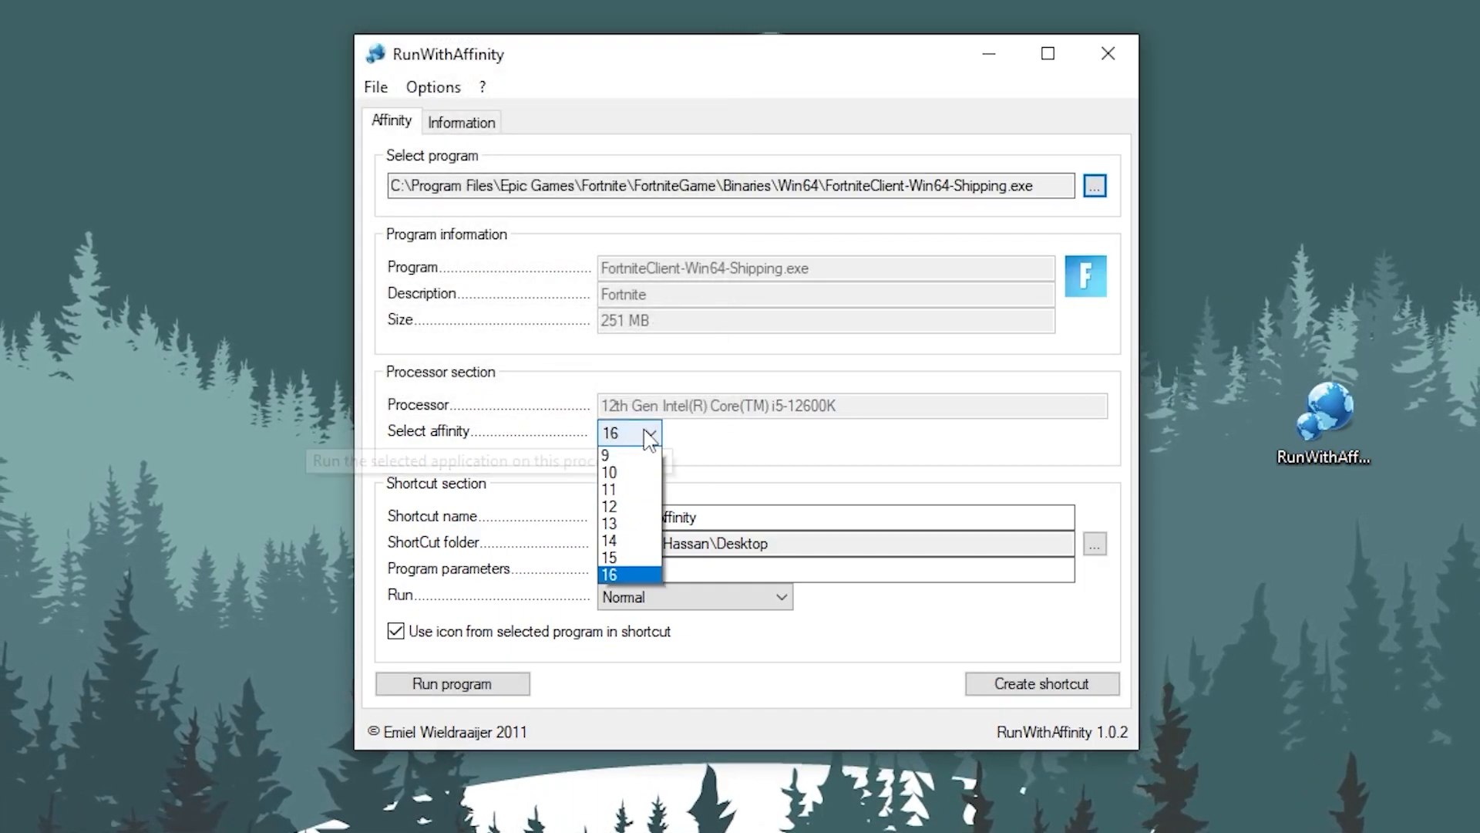
left_click(610, 574)
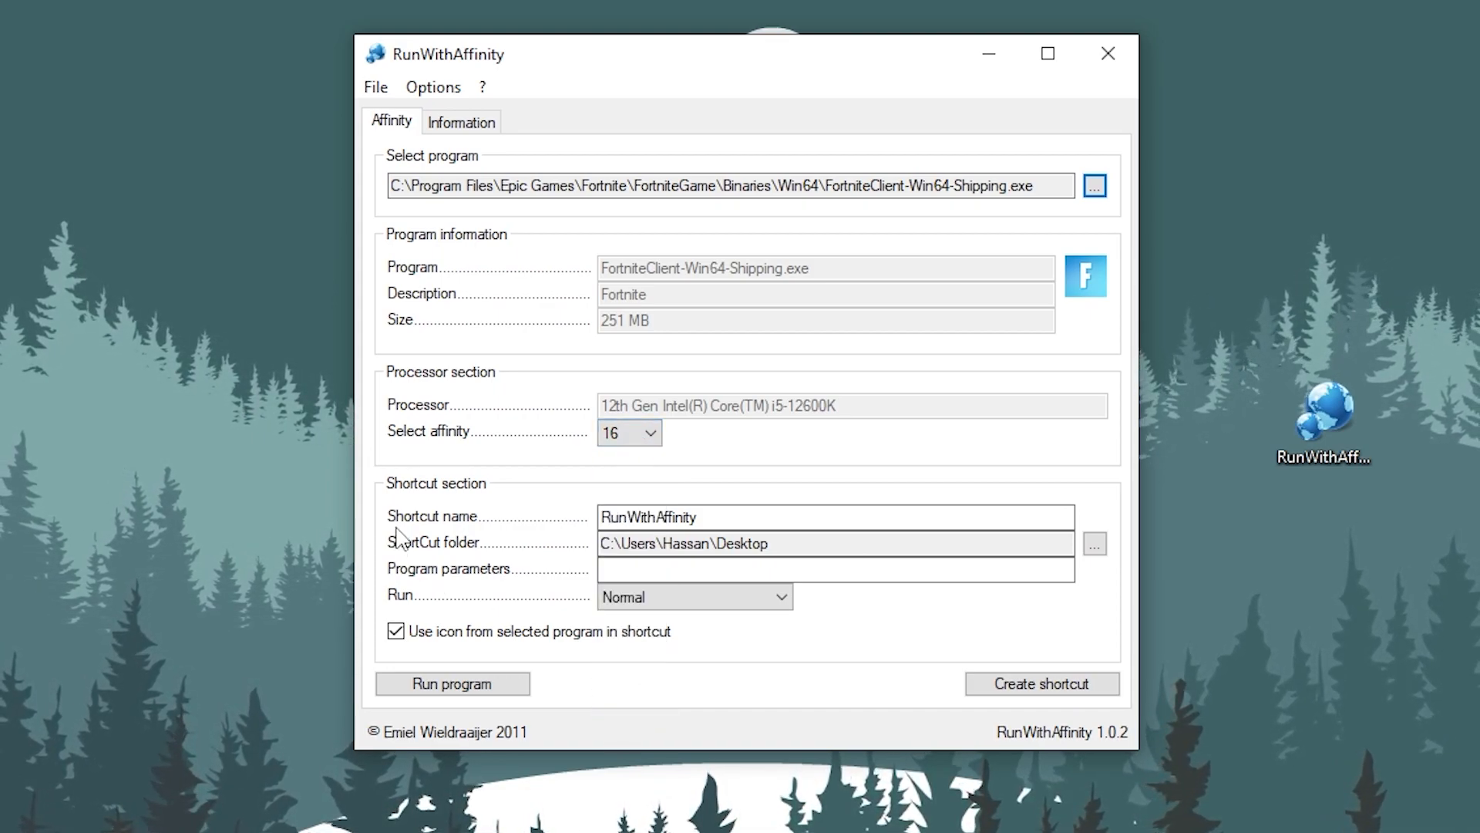
left_click(699, 517)
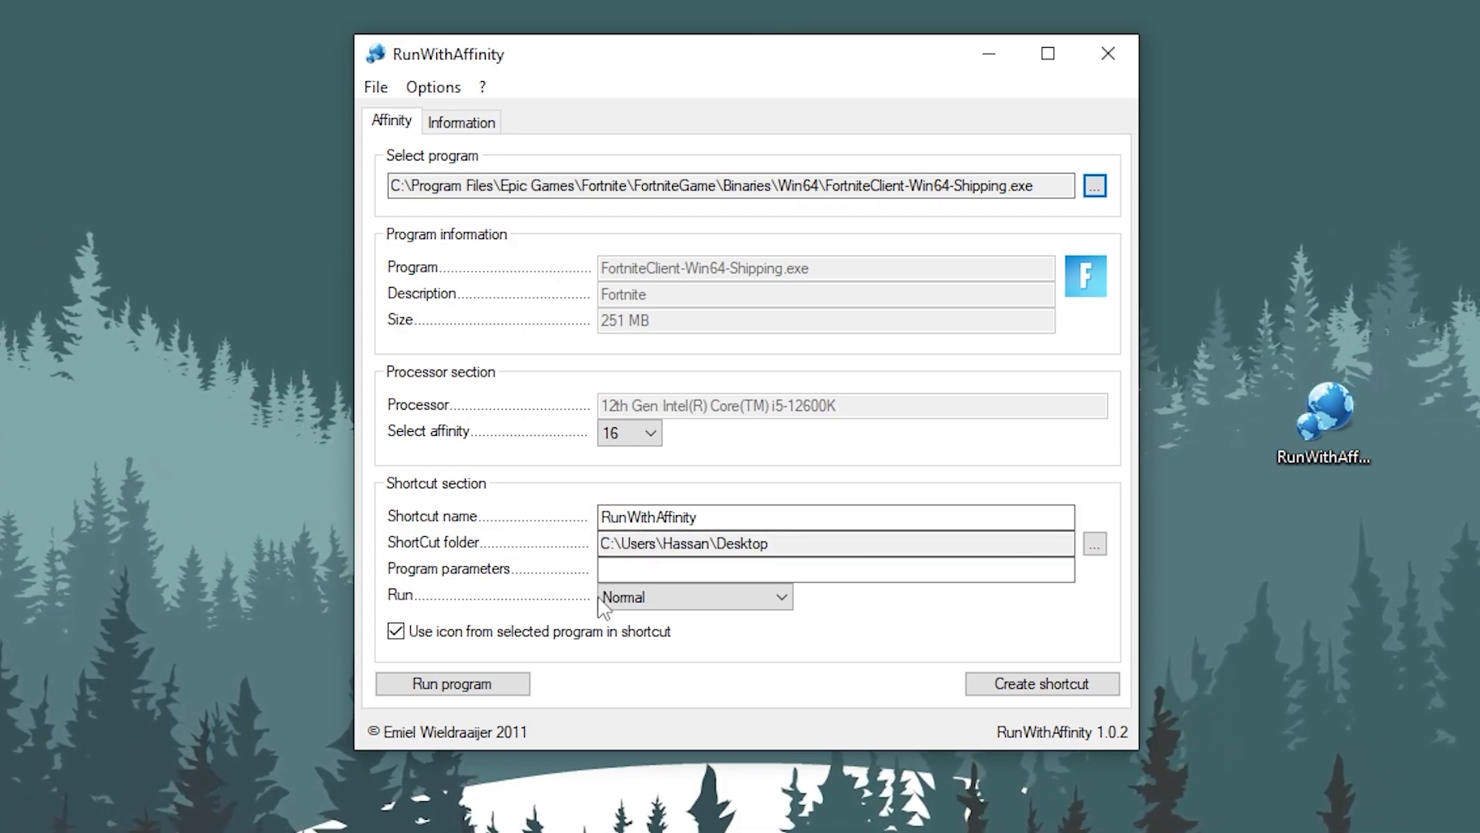
left_click(694, 597)
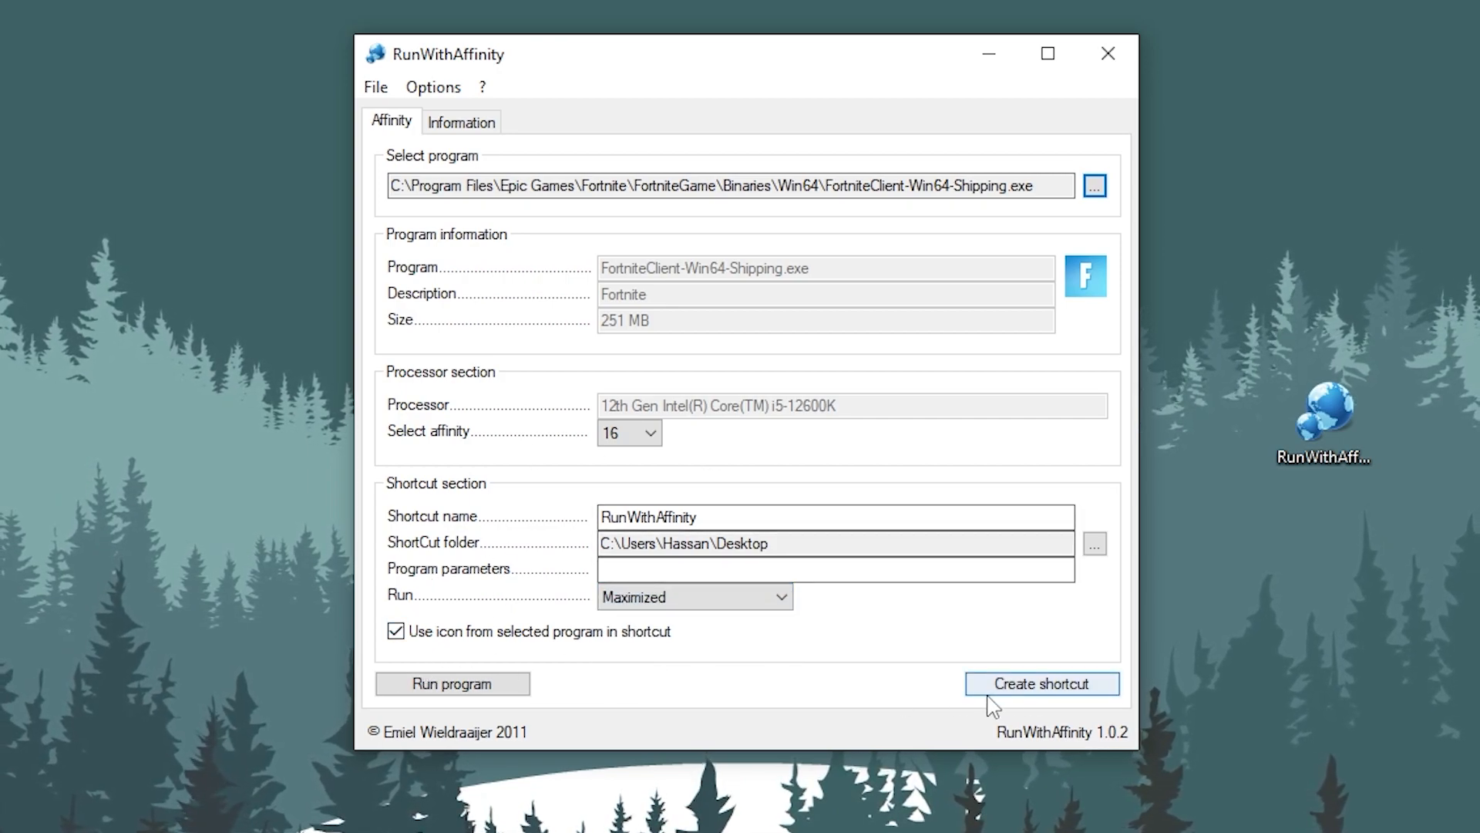
Create the Fortnite desktop shortcut, dismiss the success message, and close RunWithAffinity
left_click(1042, 684)
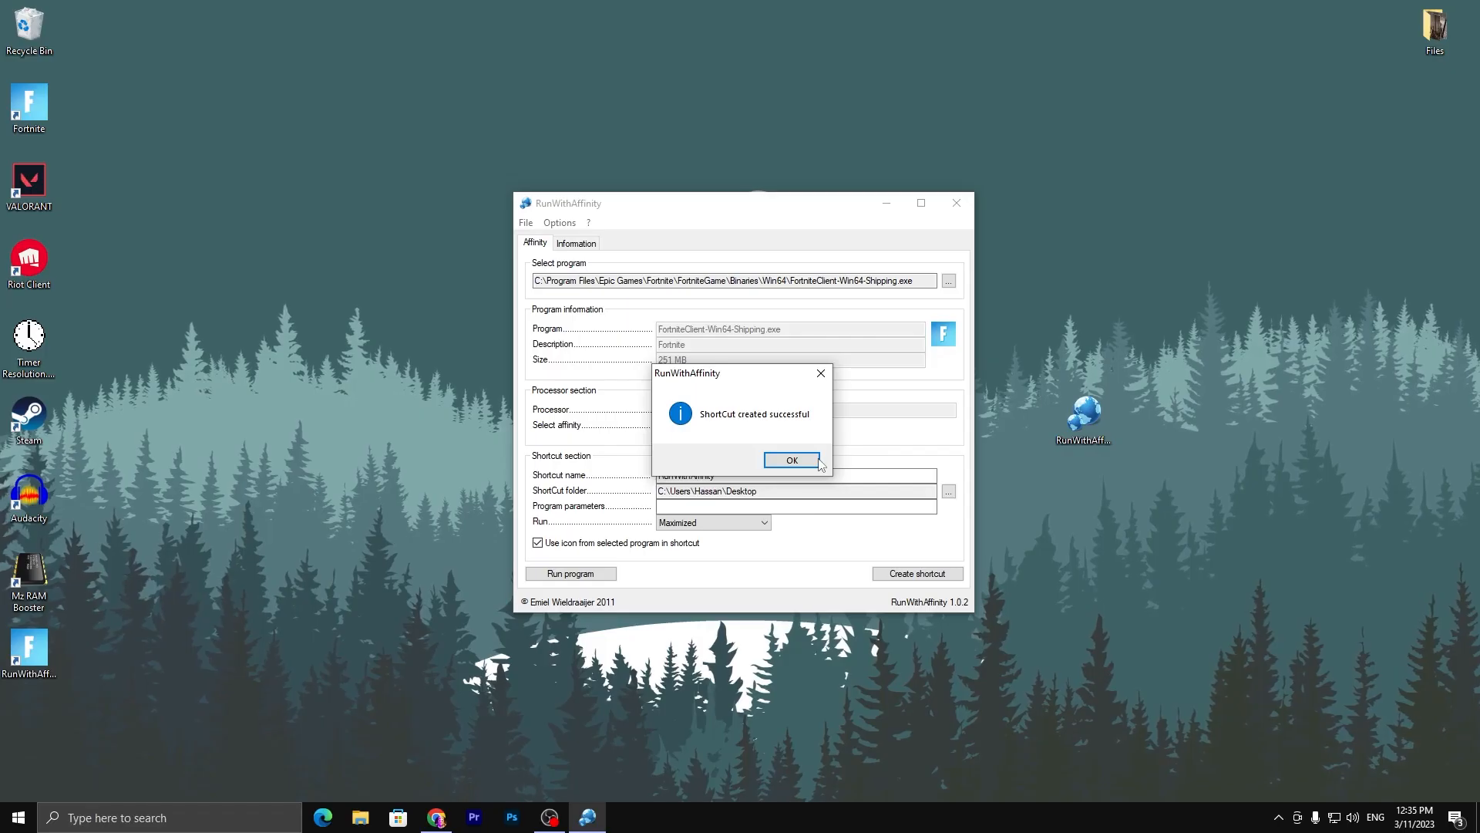
left_click(791, 459)
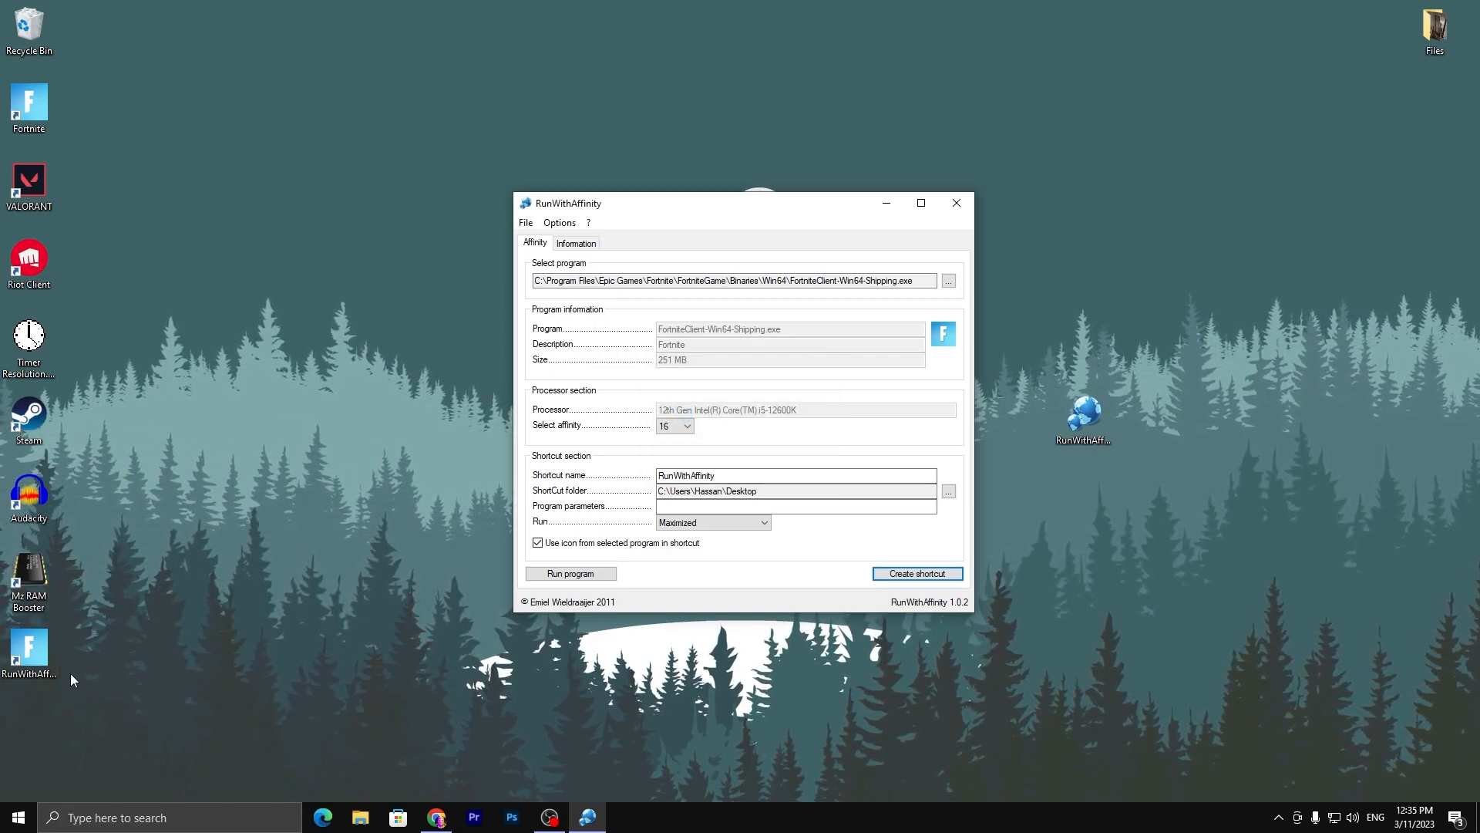
mouse_move(956, 203)
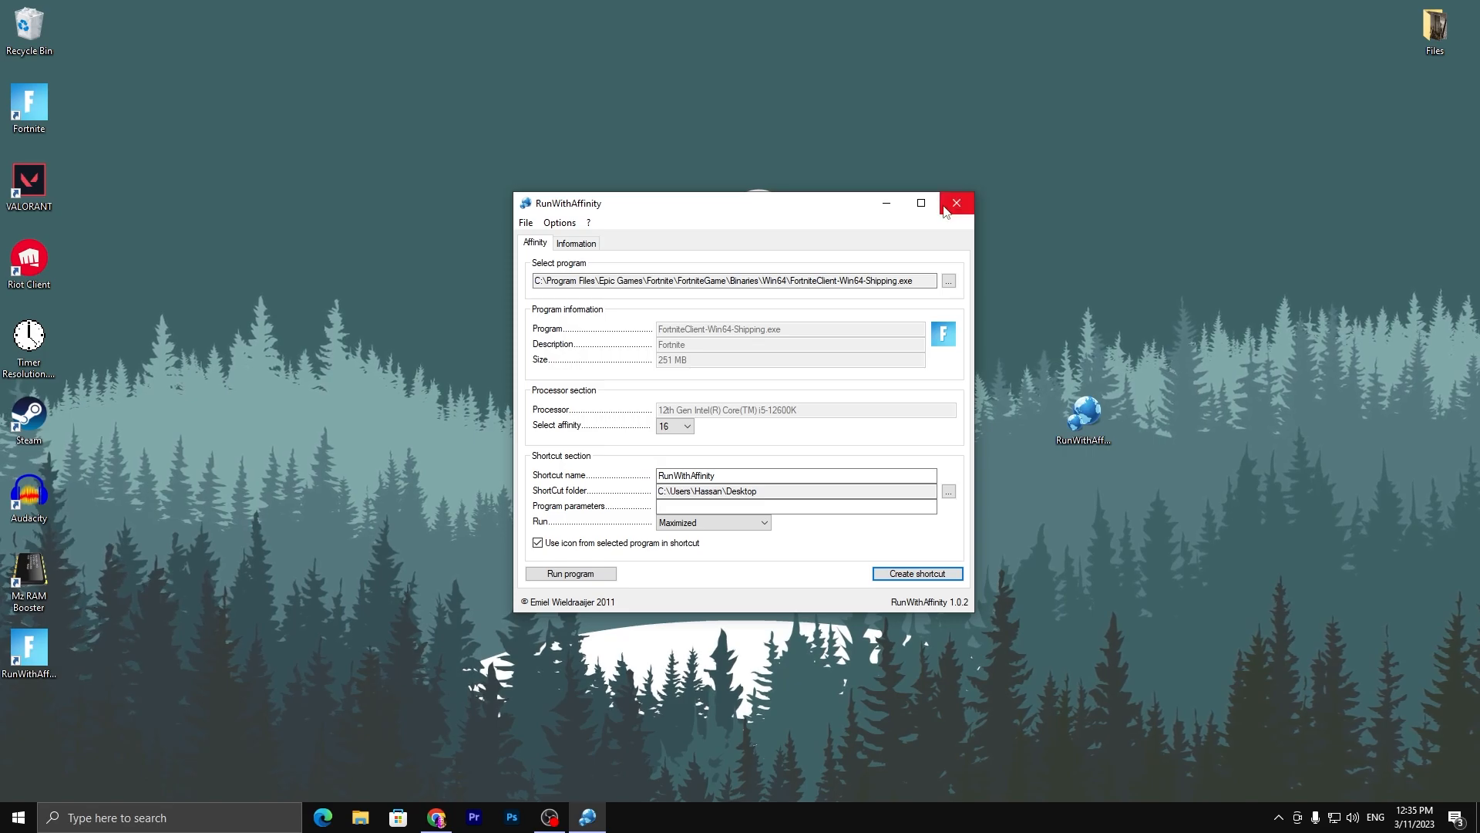
left_click(955, 202)
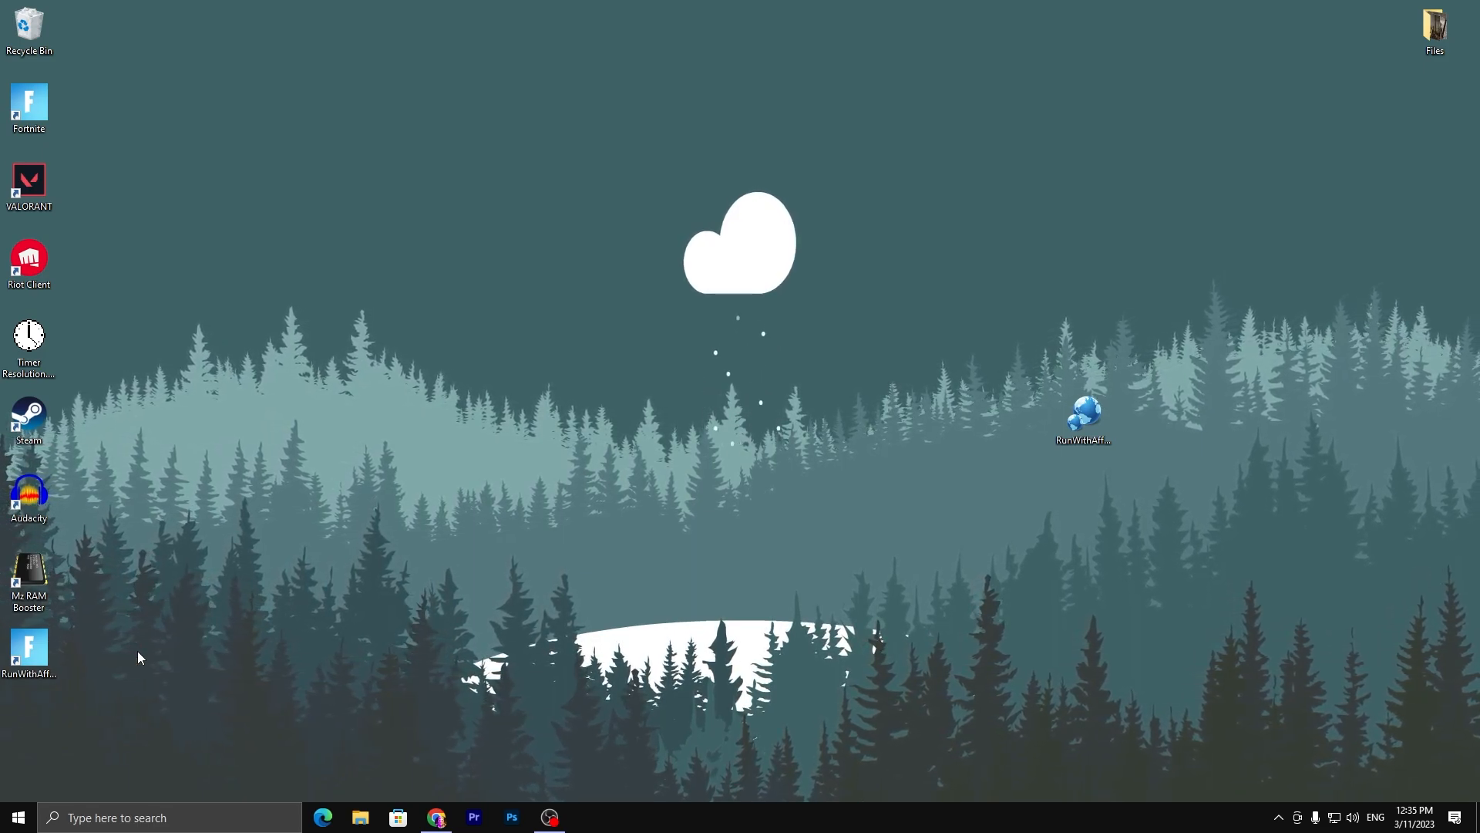
Open the GeForce overlay's Performance panel and toggle automatic tuning
key("alt+z")
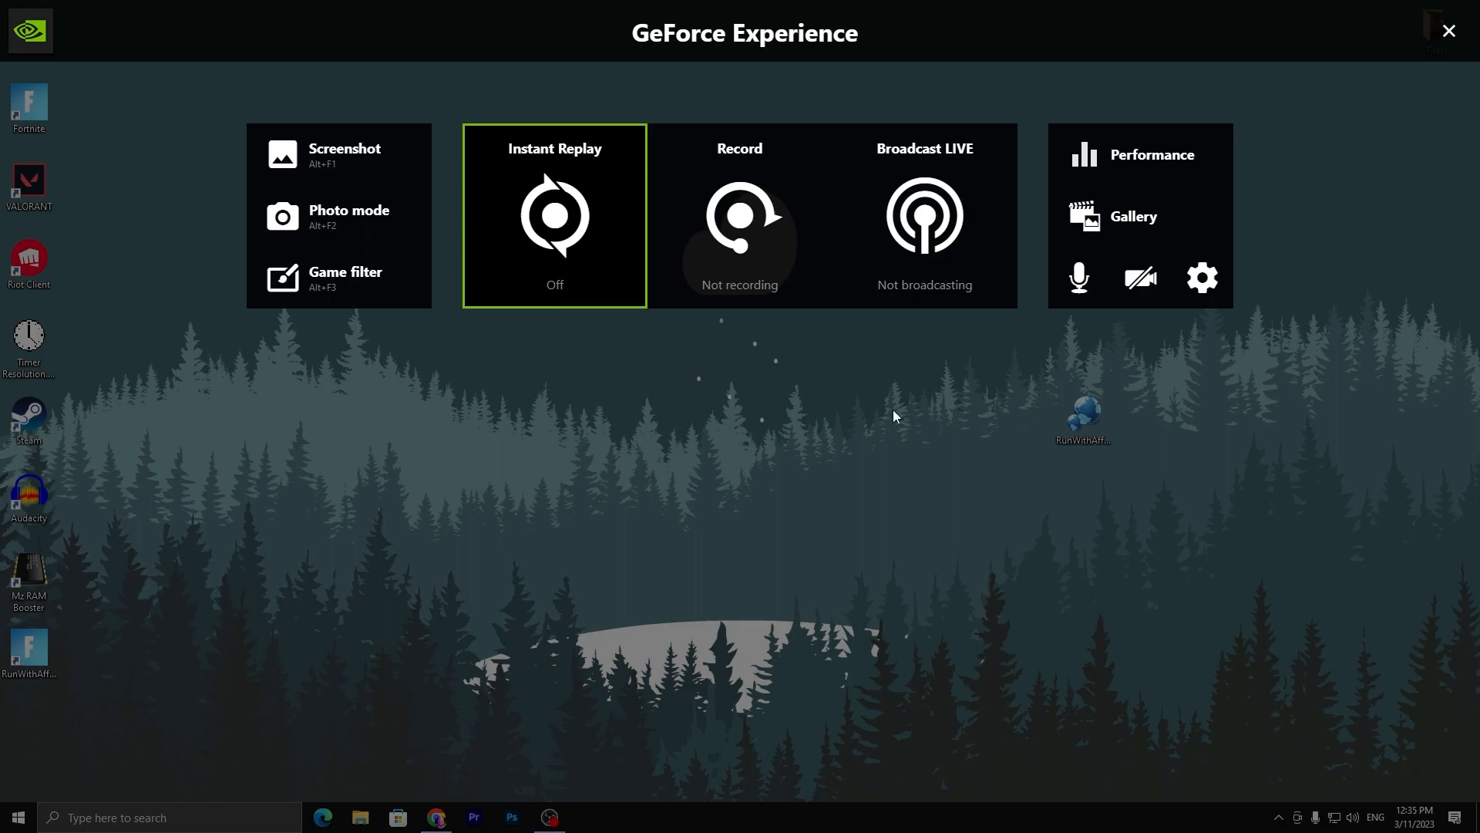
left_click(1153, 155)
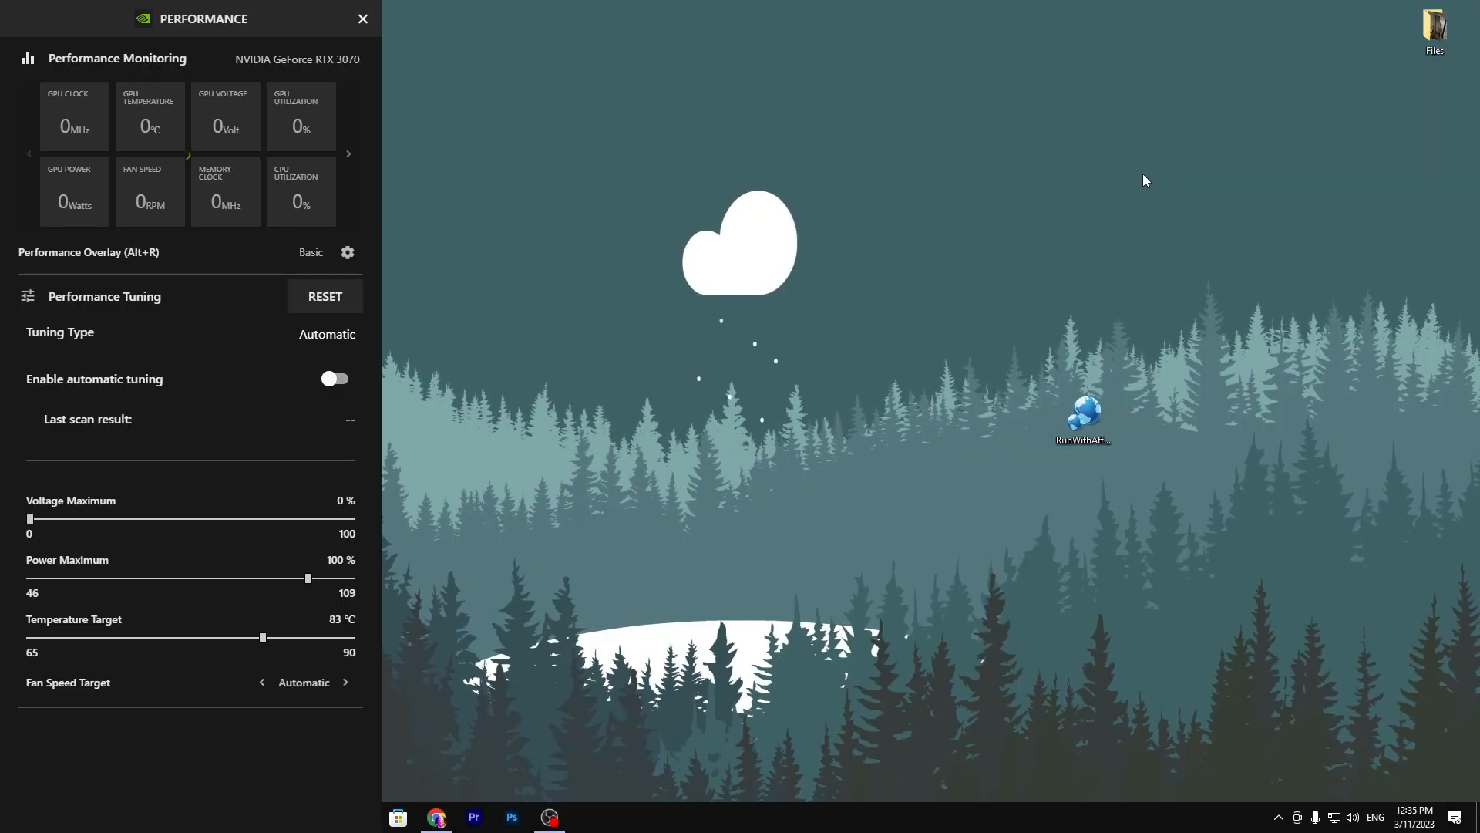
mouse_move(29, 392)
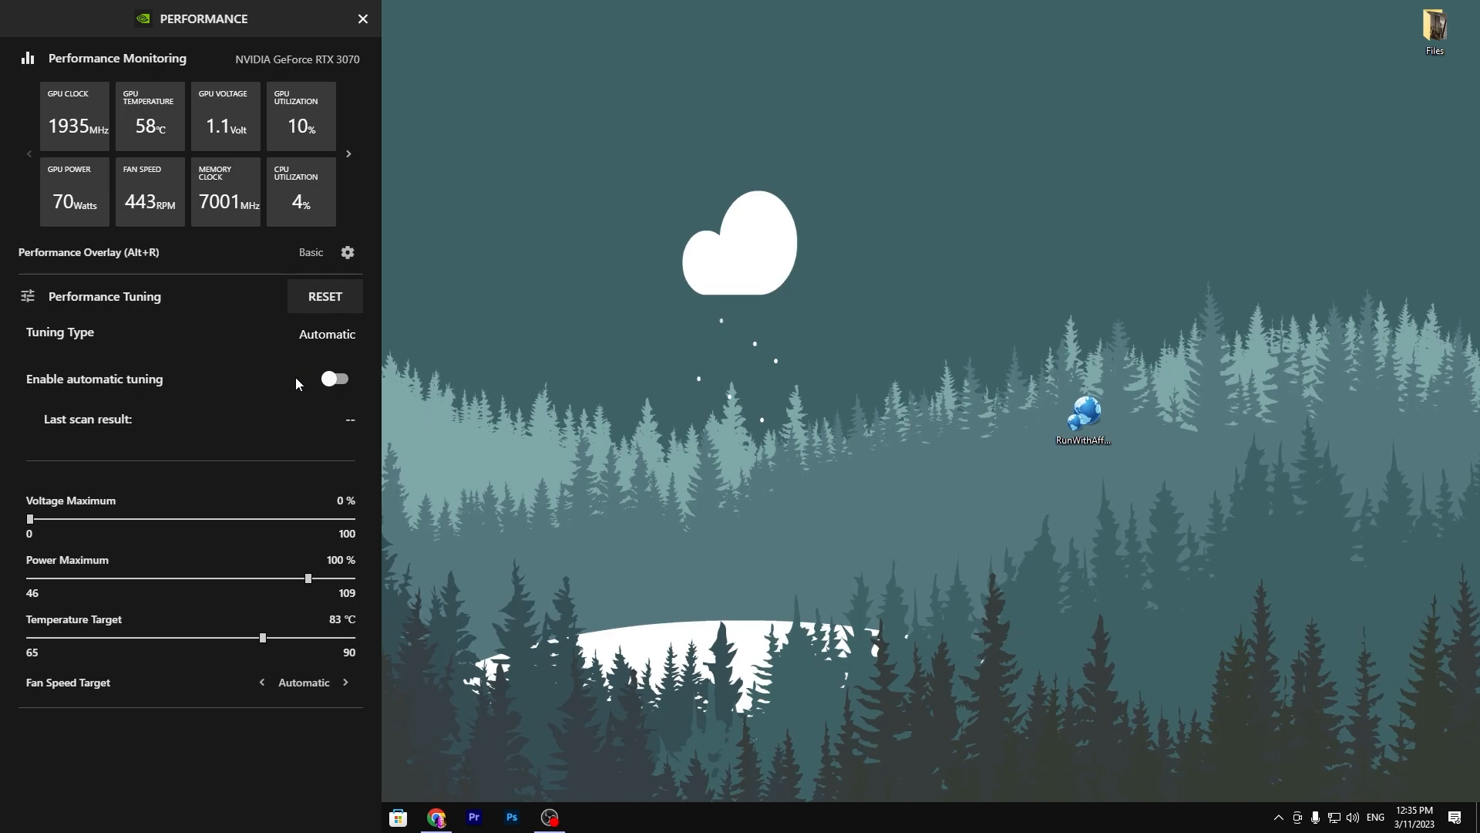
left_click(335, 379)
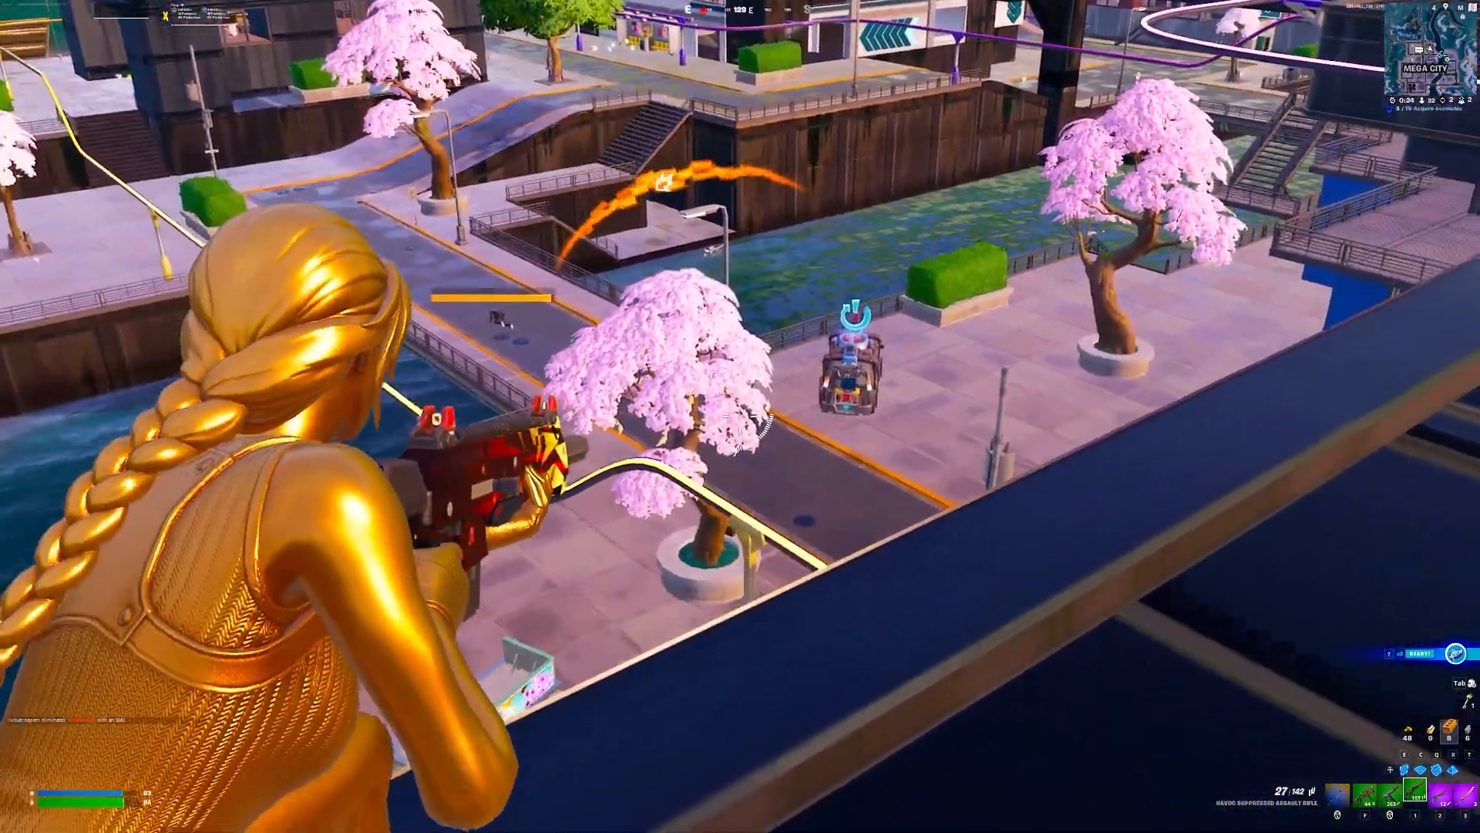
Scope in with the sniper rifle over Mega City
right_click(740, 416)
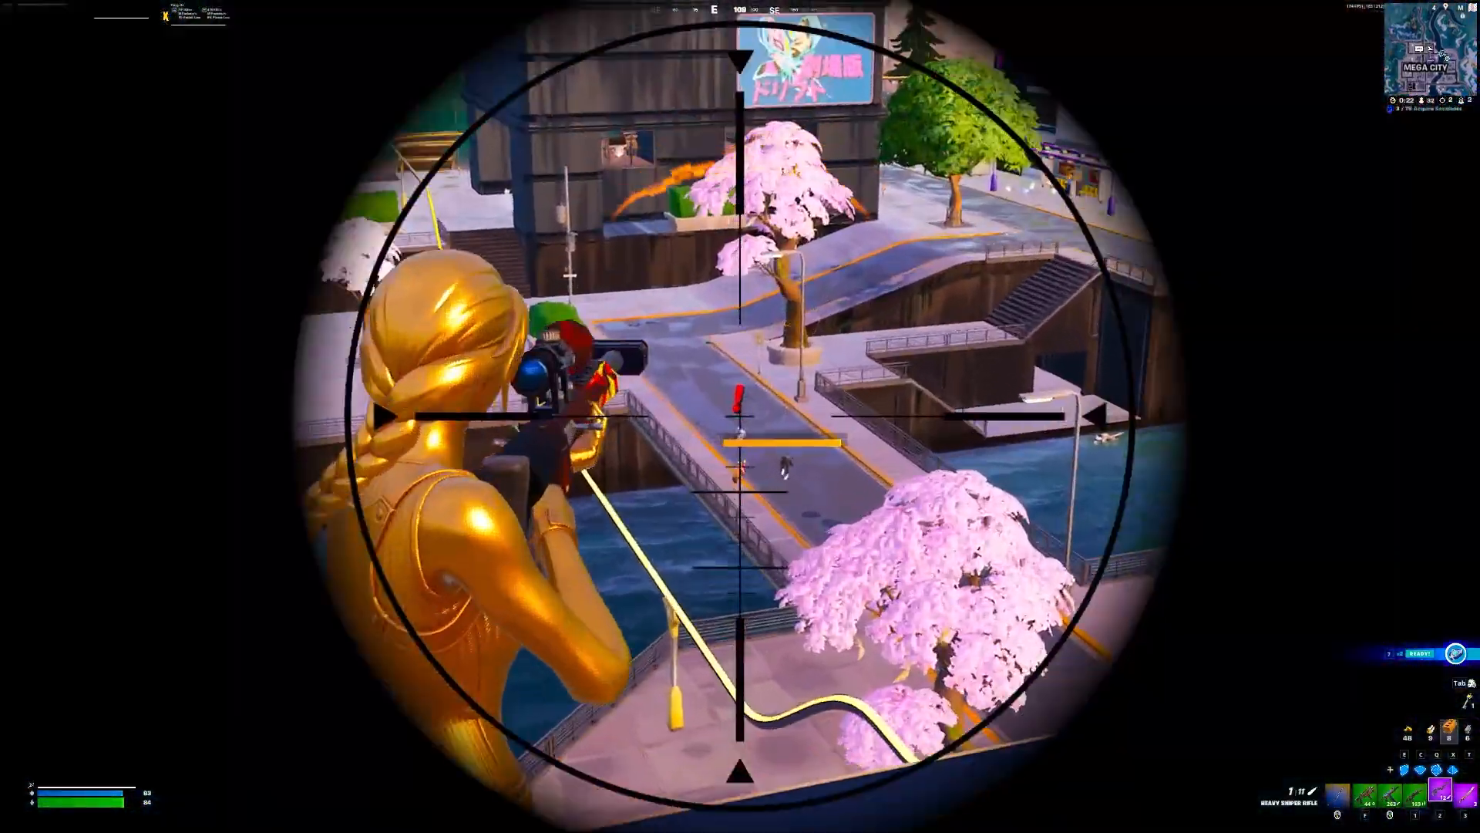